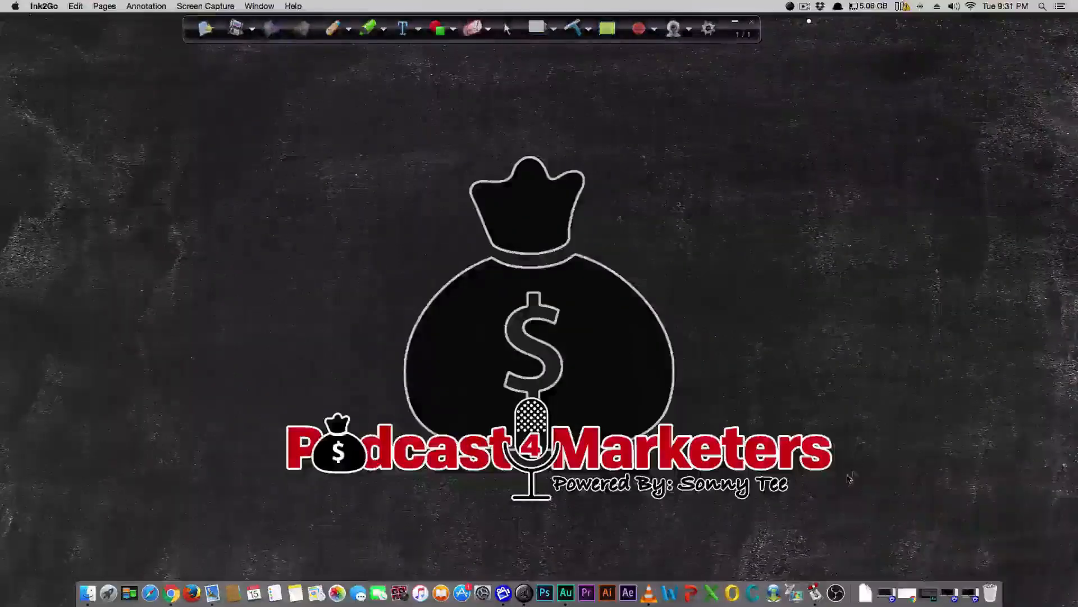
- Hand-write '.com' to the right of the Podcast4Marketers logo text with the pen
left_click(333, 28)
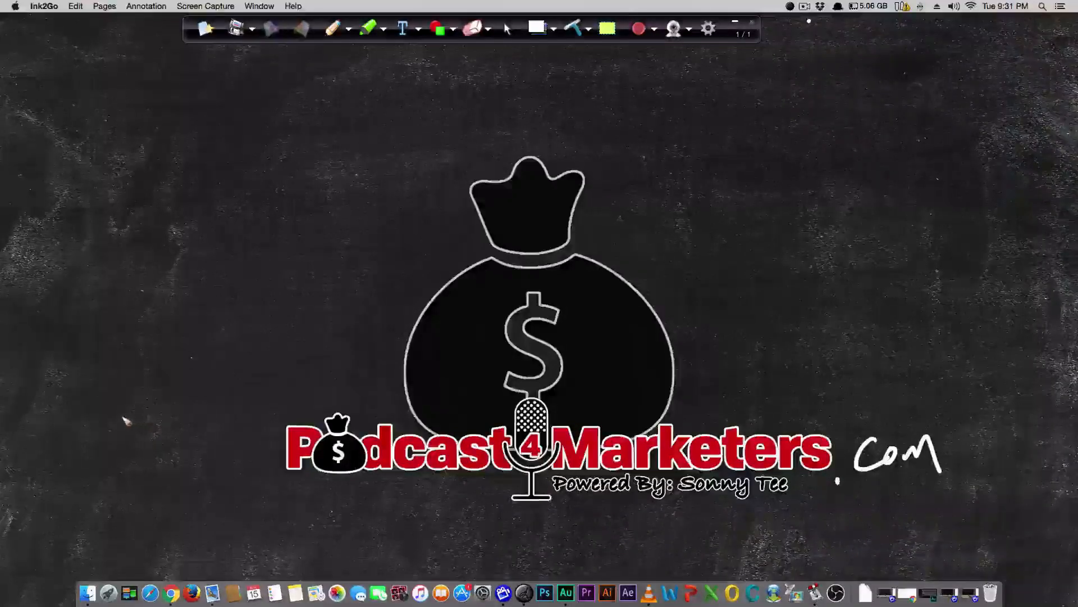
left_click_drag(120, 412, 155, 444)
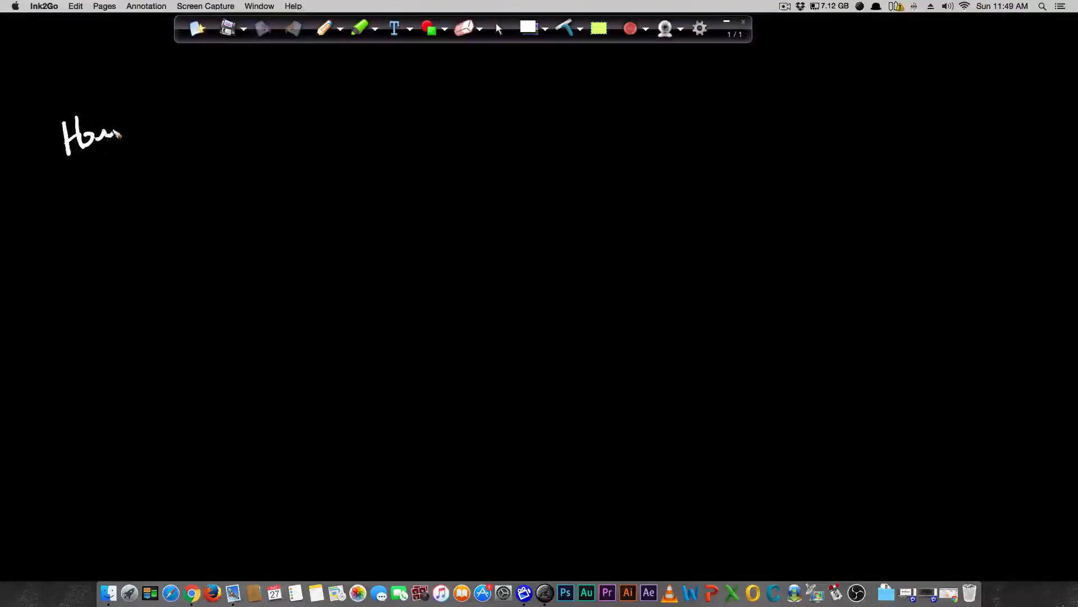
- Write the heading about getting new clients w/o cold calling or emailing
left_click_drag(121, 134, 214, 110)
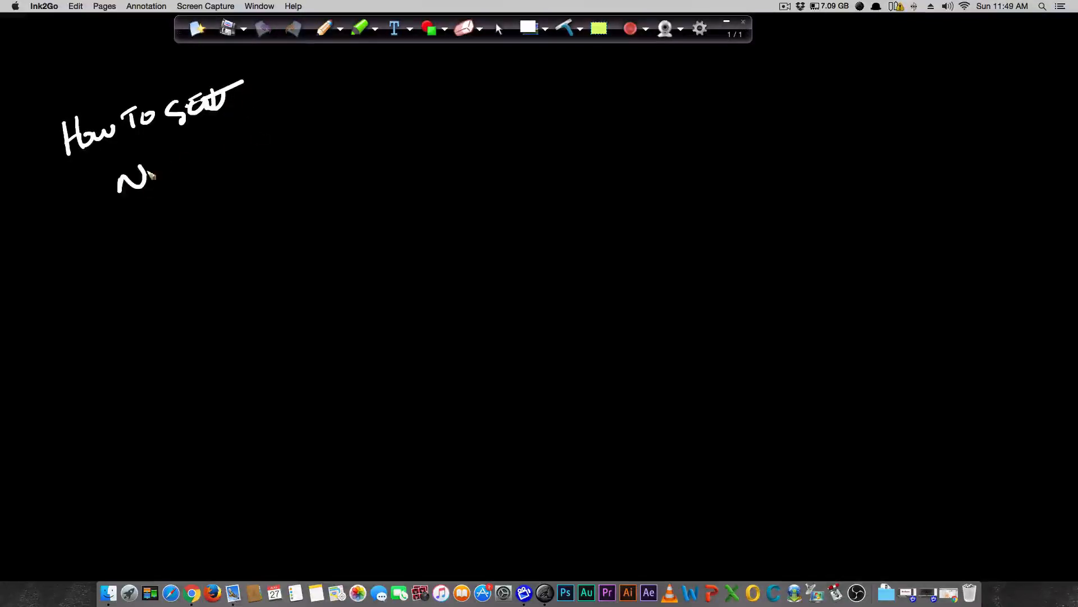
left_click_drag(148, 178, 250, 145)
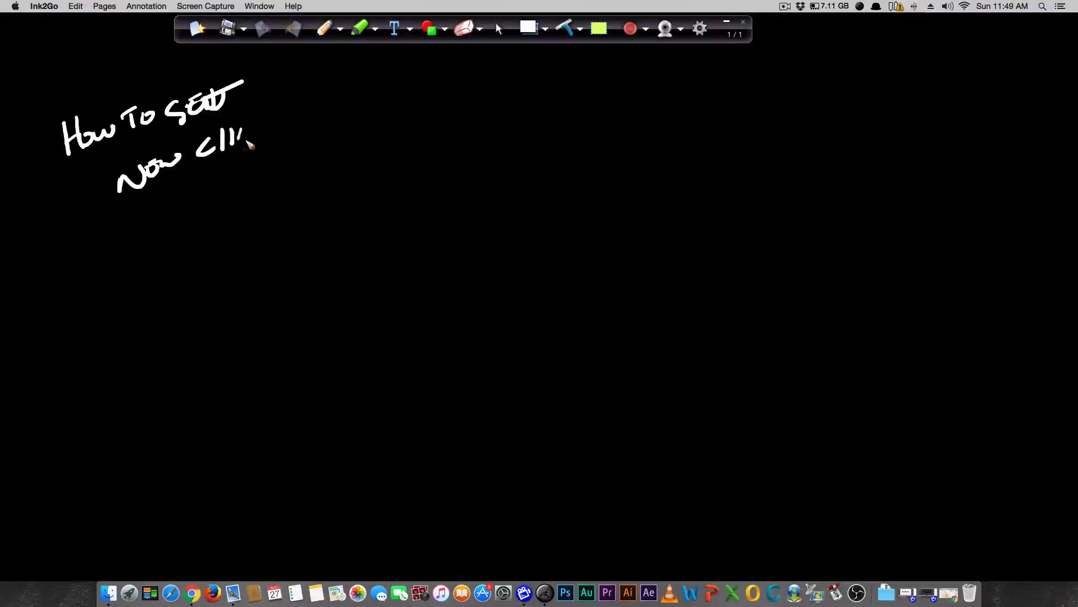
left_click_drag(238, 137, 323, 120)
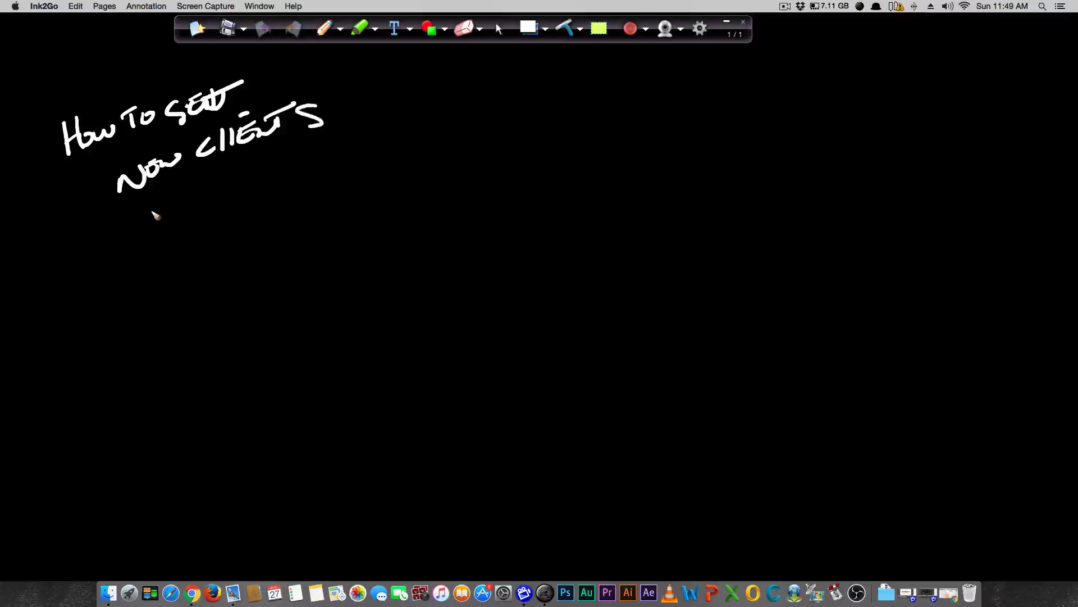
left_click_drag(145, 207, 192, 234)
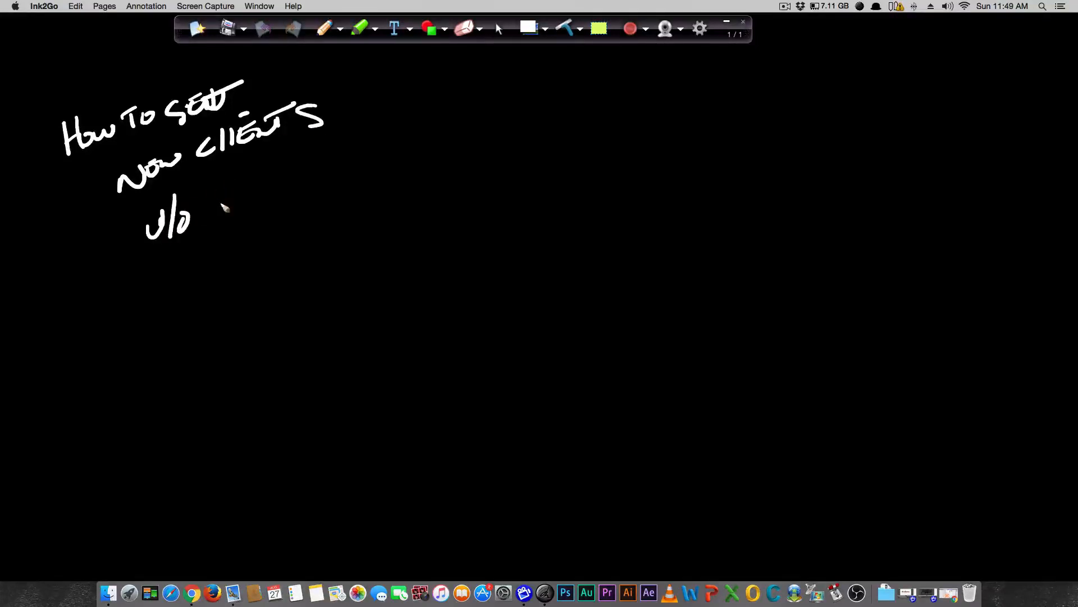
left_click_drag(220, 192, 310, 186)
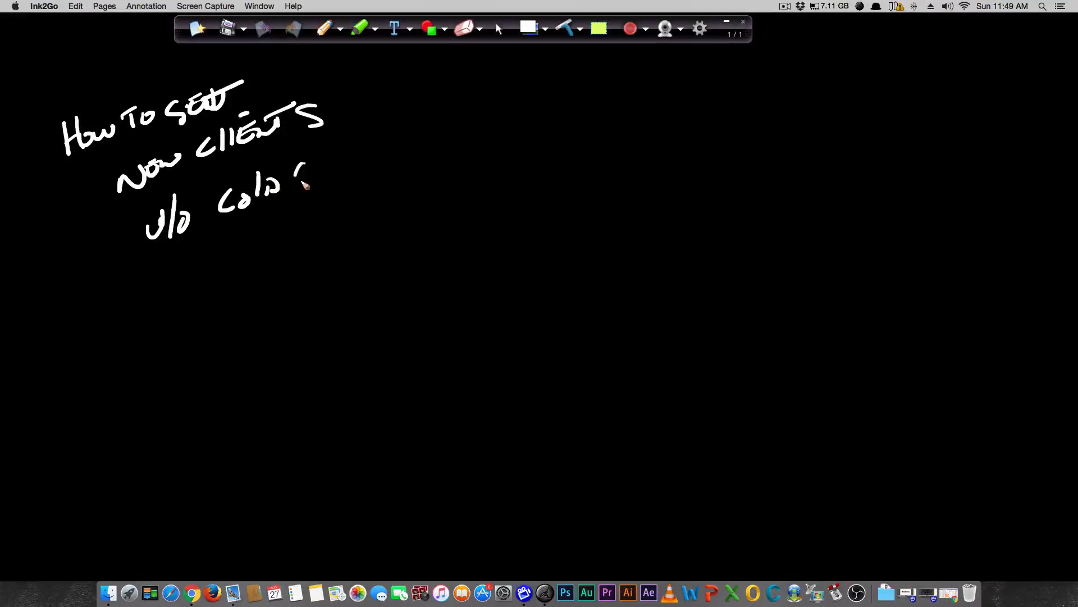
left_click_drag(302, 182, 364, 159)
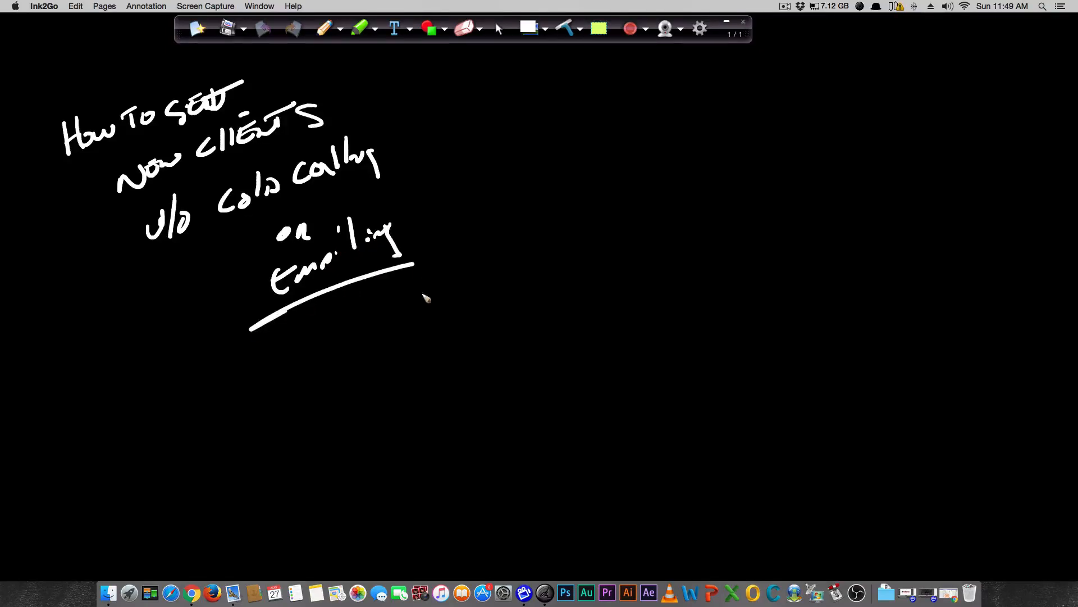
mouse_move(457, 370)
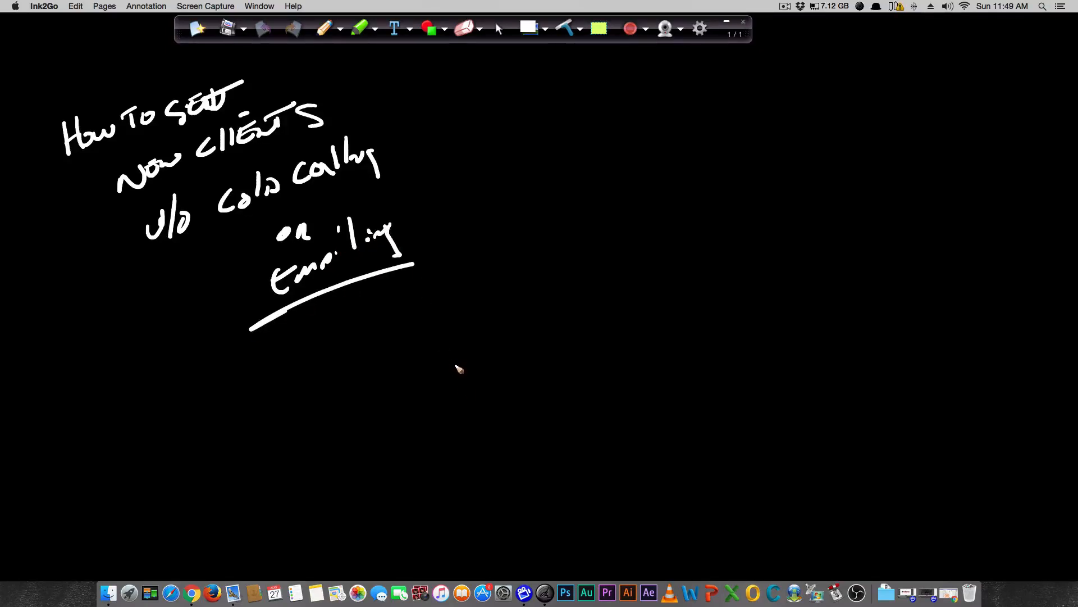
mouse_move(486, 277)
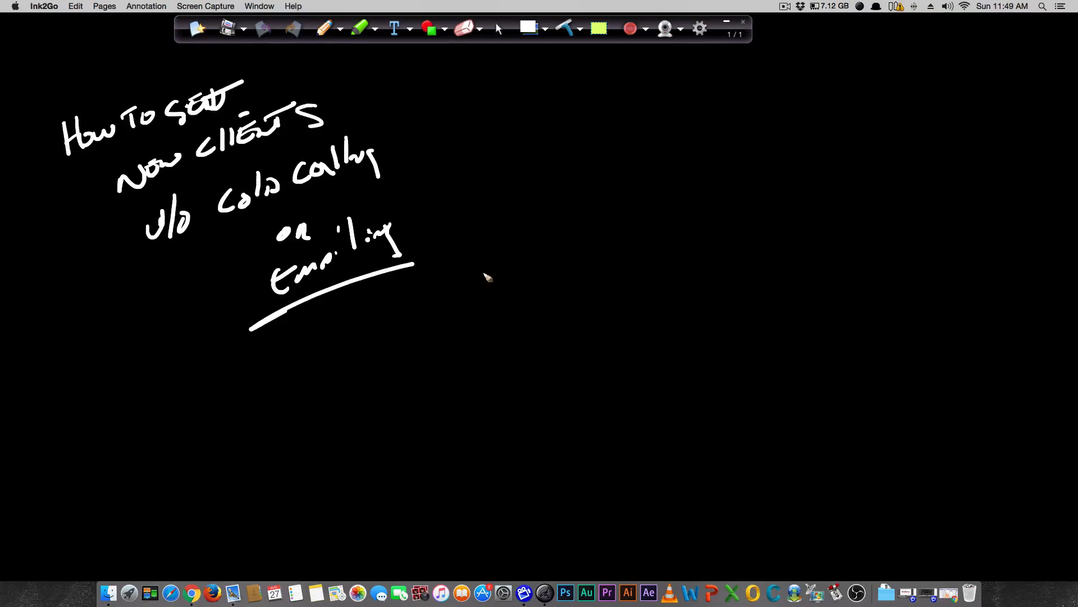
- Sketch a lightbulb with rays to the right of the title
left_click_drag(547, 177, 644, 259)
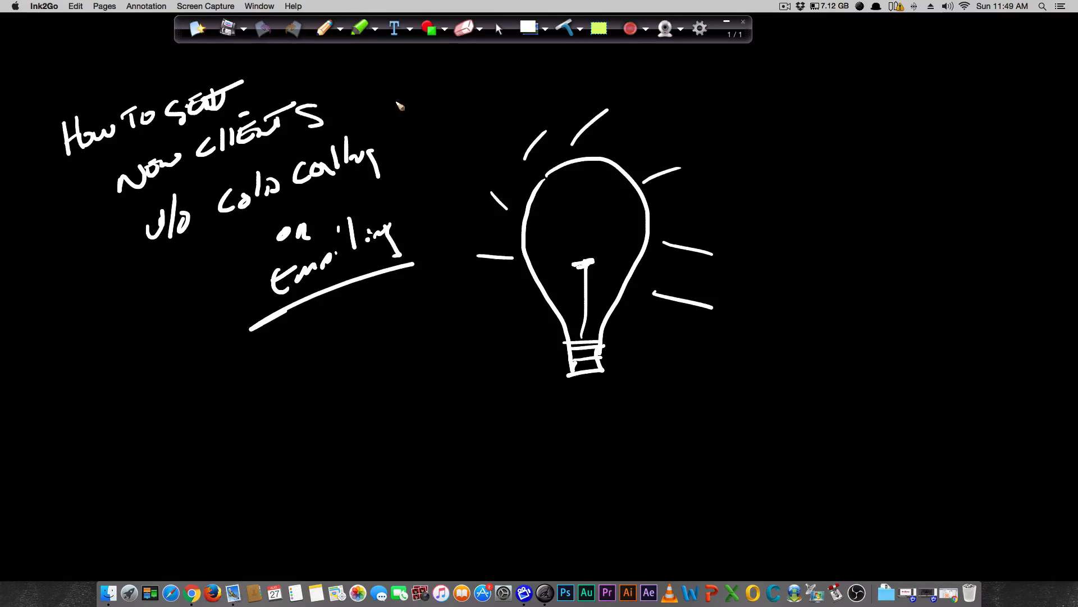
- Add rays on the bulb's left side and shade its glass yellow with the highlighter
left_click_drag(437, 175, 509, 204)
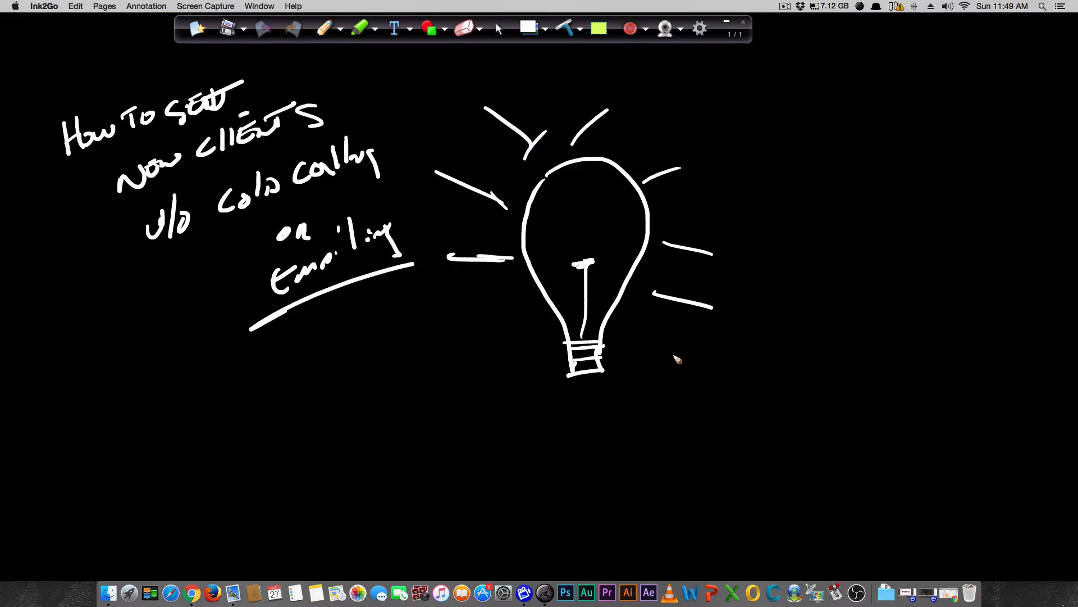
left_click(339, 28)
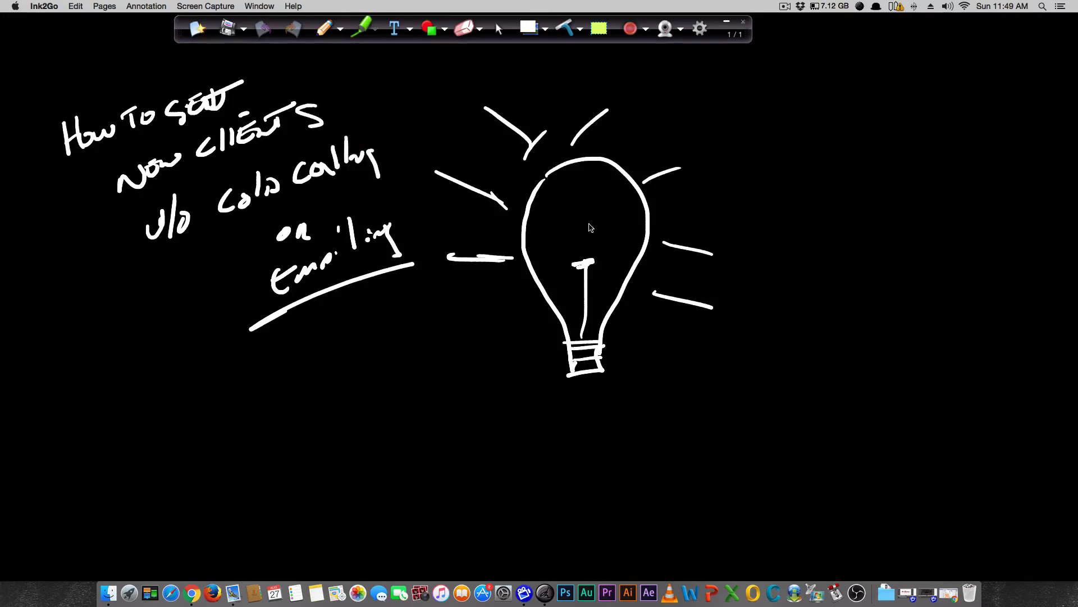
left_click(360, 28)
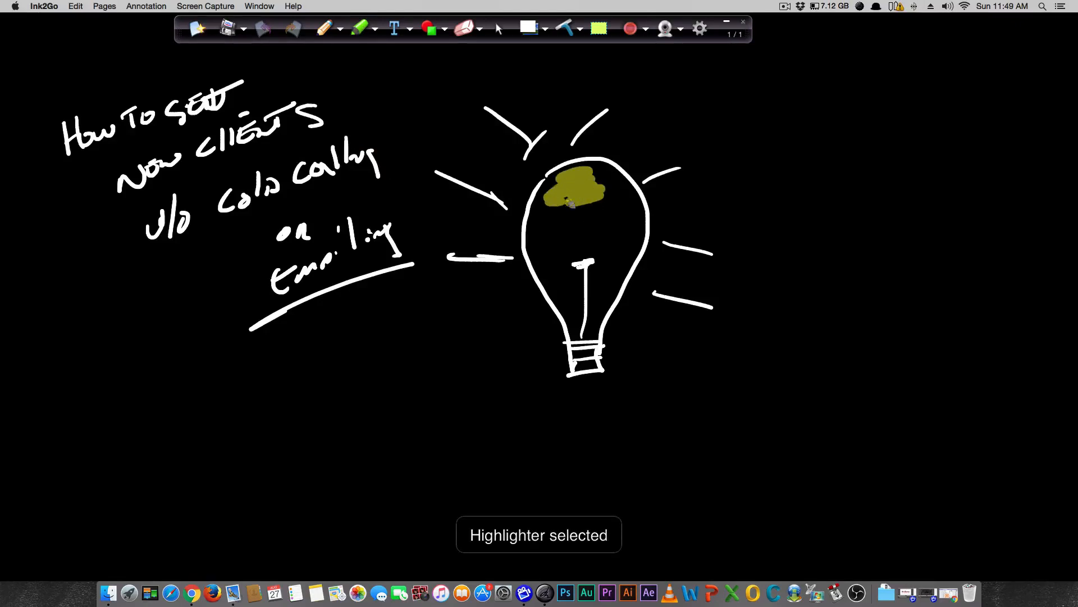
left_click_drag(577, 200, 557, 247)
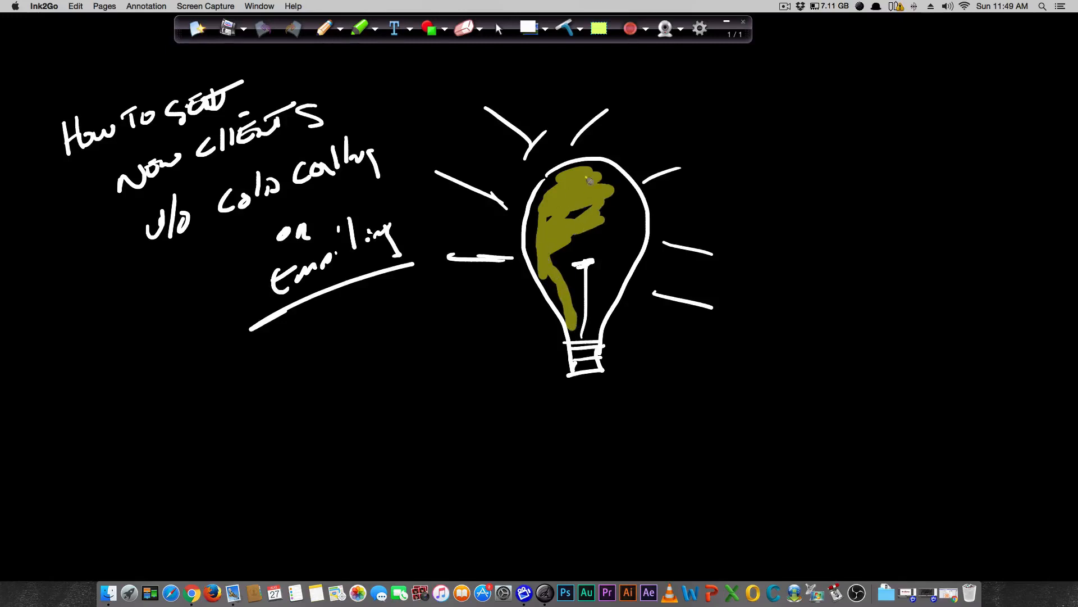
left_click_drag(596, 185, 599, 330)
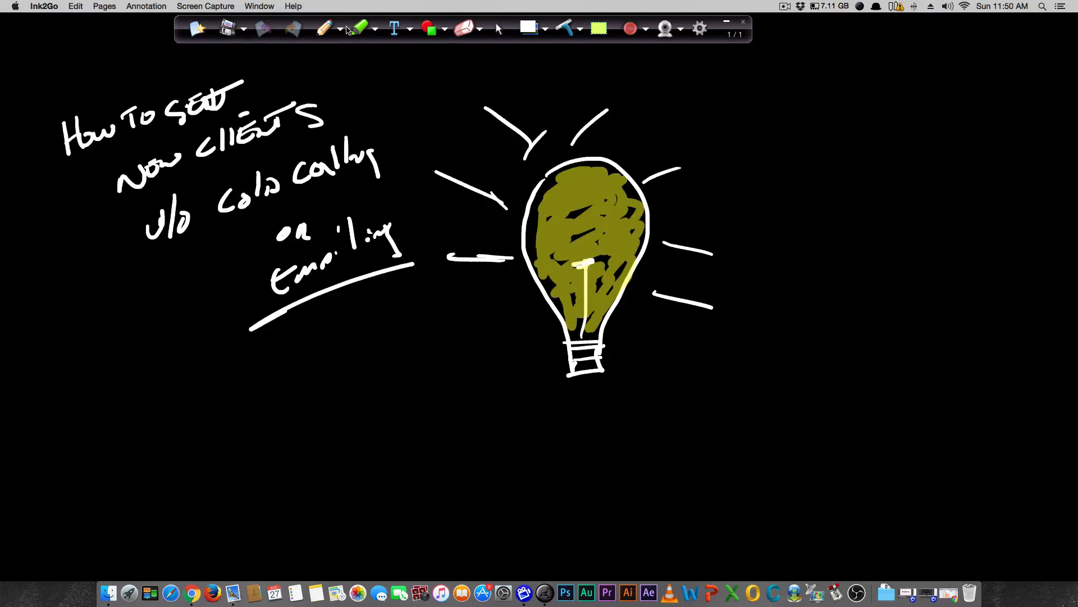
- Switch back from the highlighter to the freehand pen tool
left_click(323, 28)
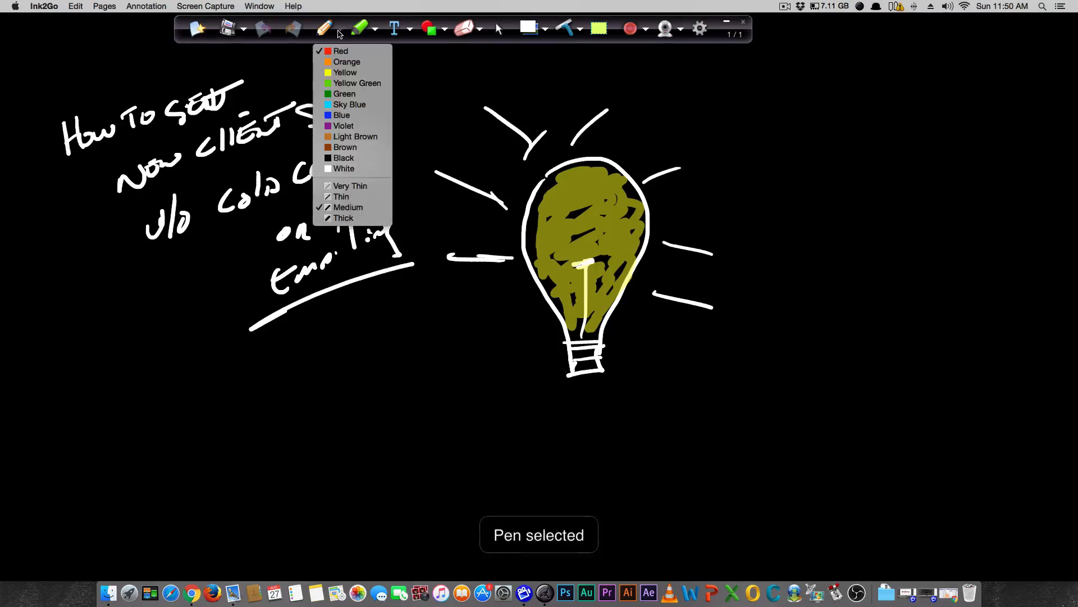
mouse_move(356, 83)
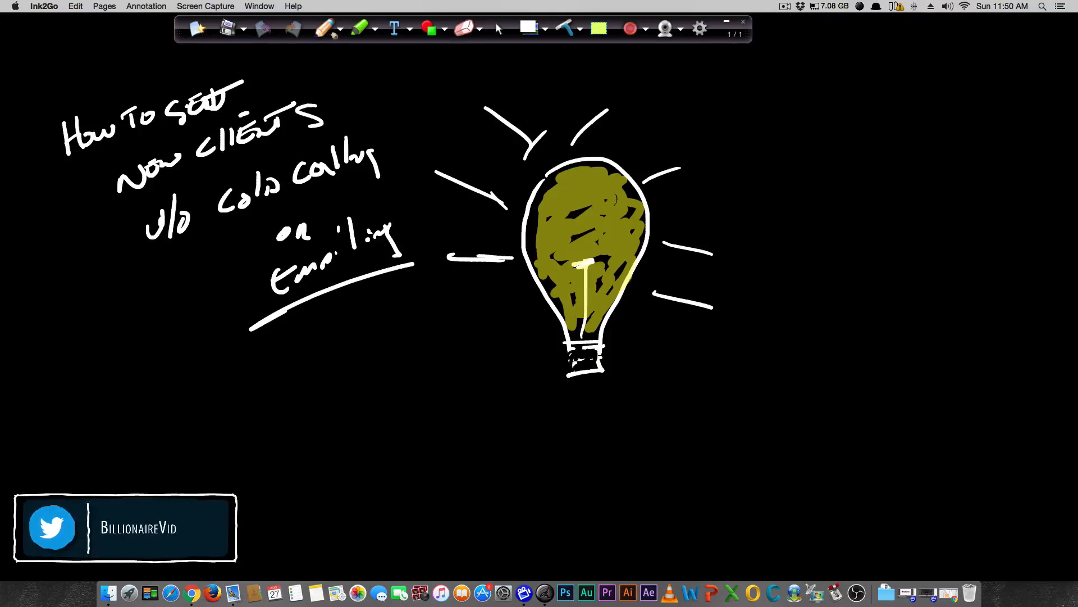
left_click(497, 28)
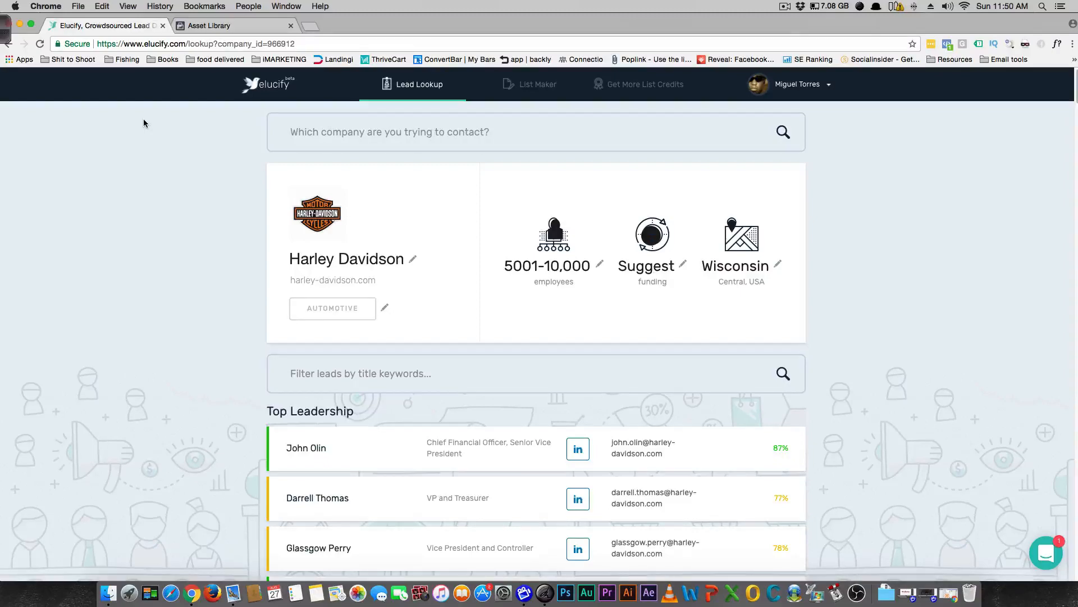
- Scroll through Harley Davidson's Other Contacts list, then switch to the Facebook audience library tab
scroll("down", 3)
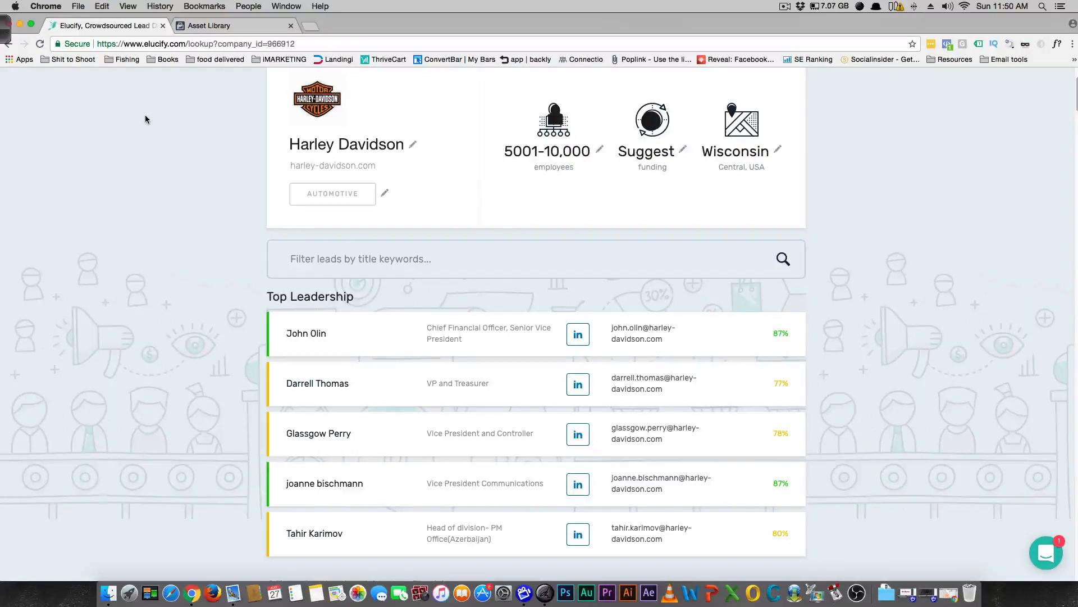
scroll("down", 3)
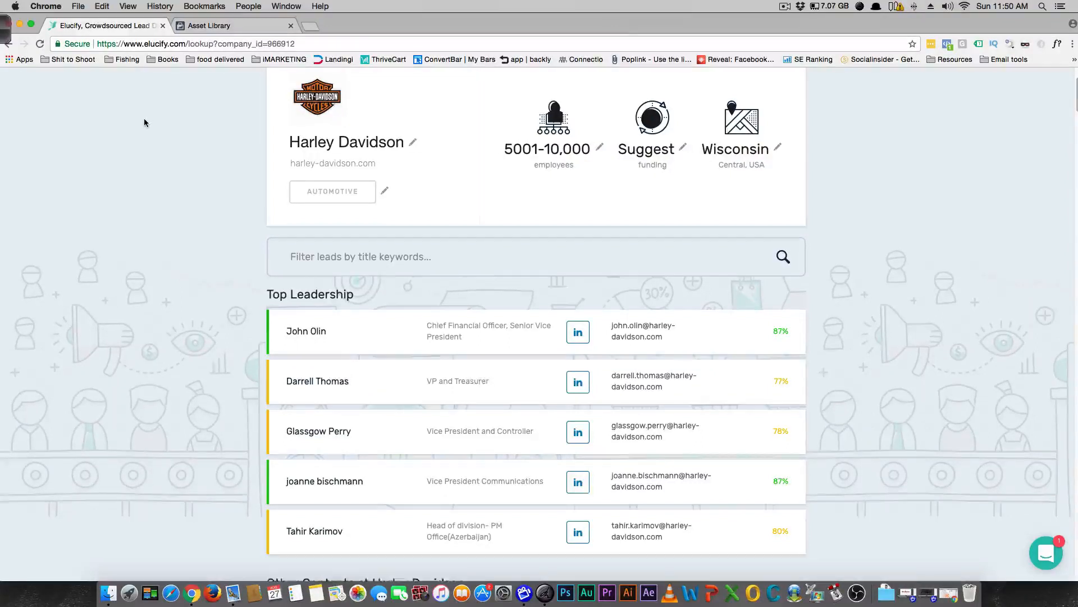
scroll("down", 3)
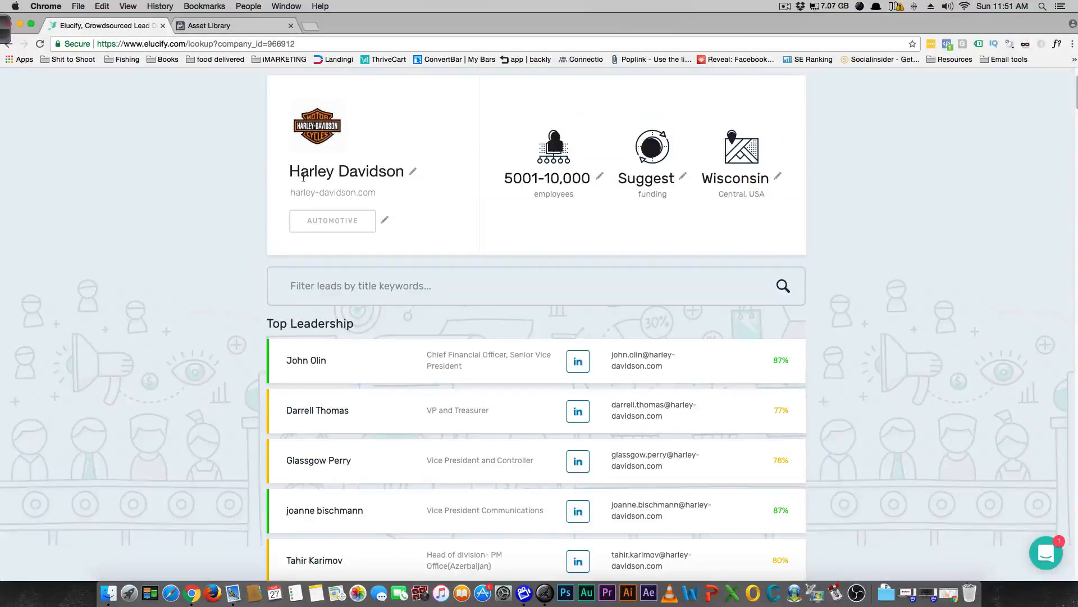
scroll("down", 3)
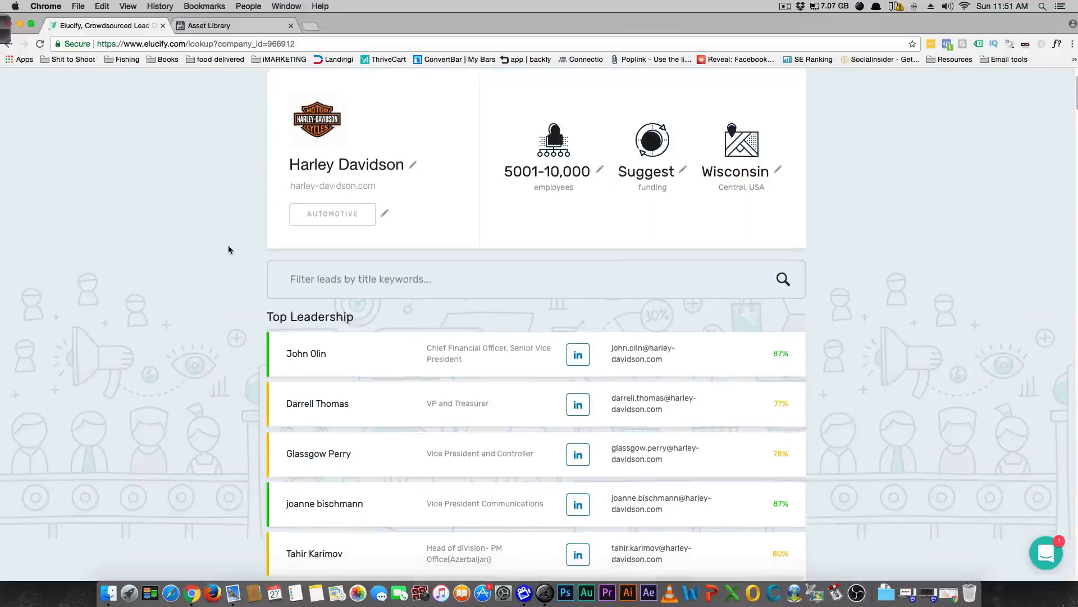
scroll("down", 3)
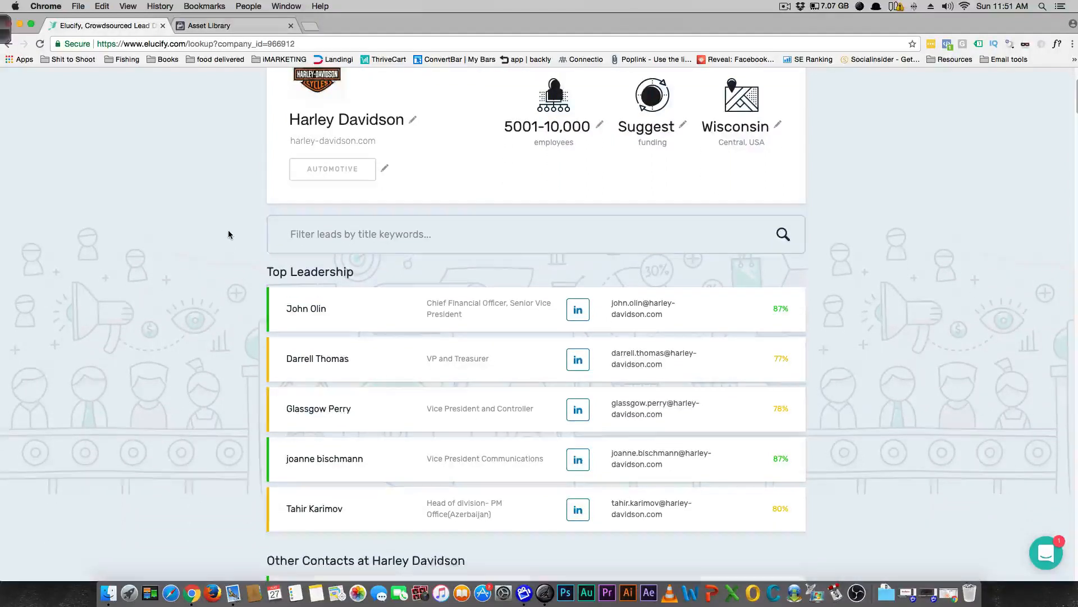
scroll("down", 3)
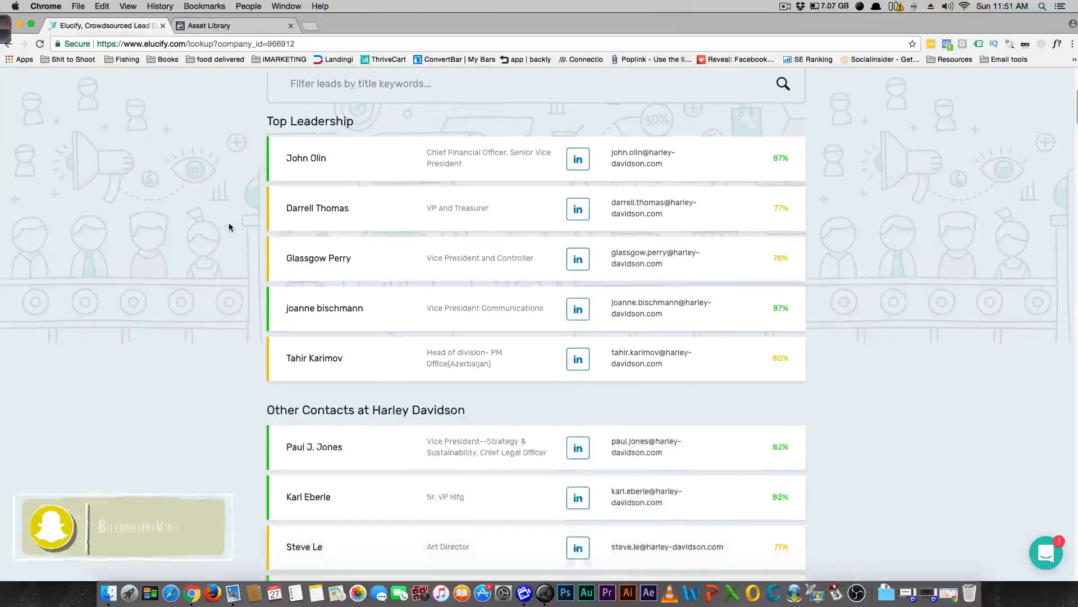
scroll("down", 3)
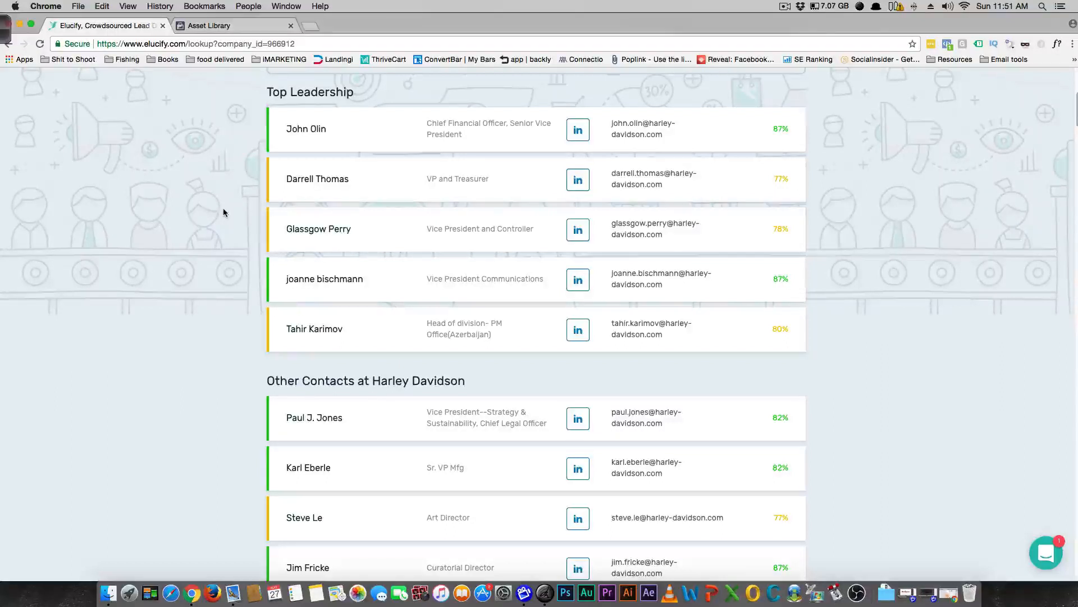
scroll("up", 3)
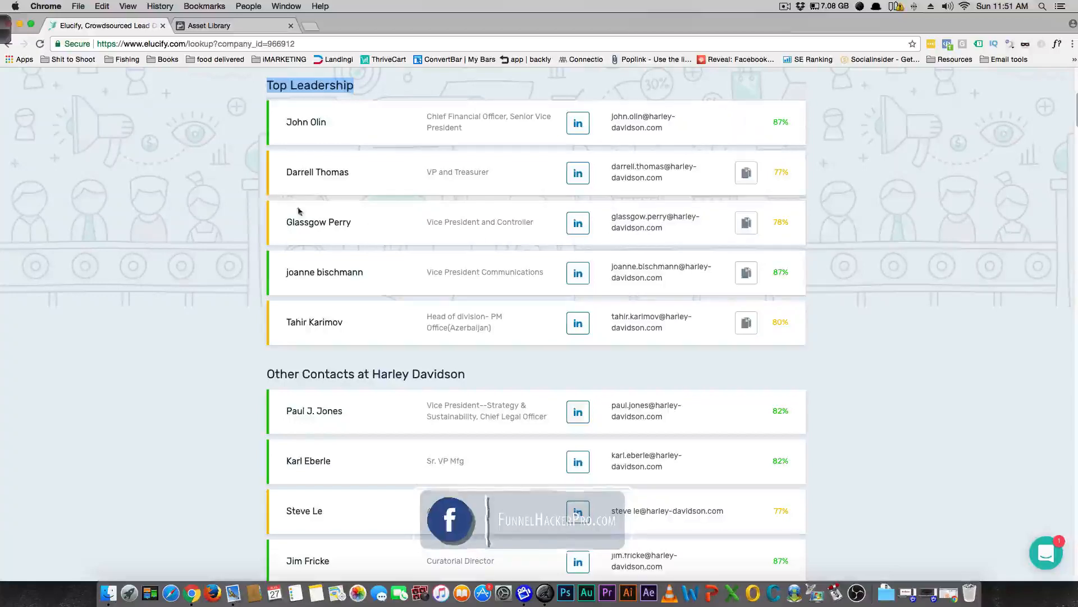
scroll("down", 3)
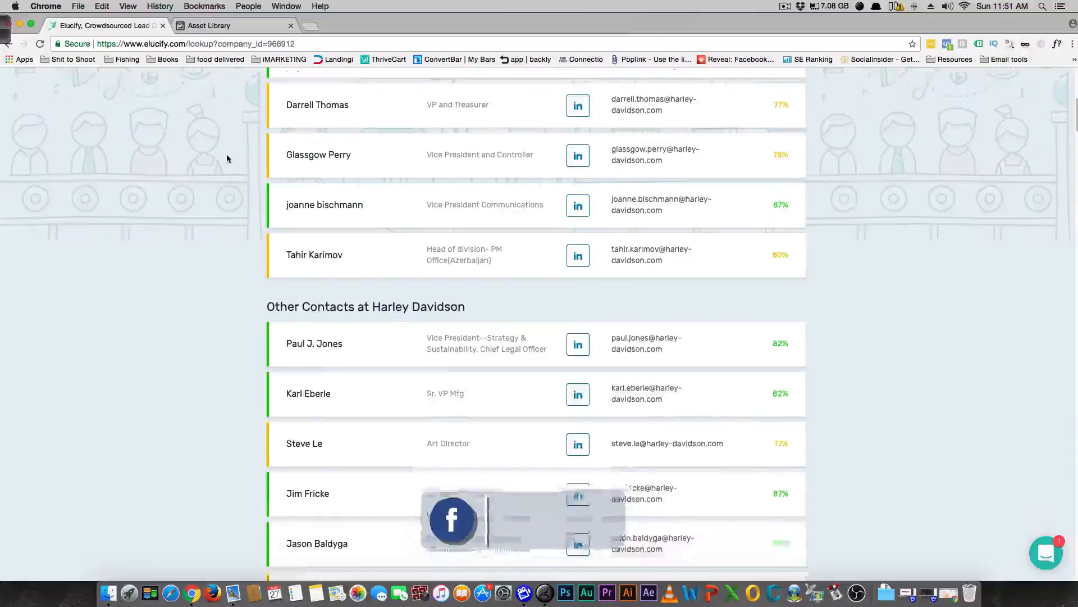
scroll("down", 3)
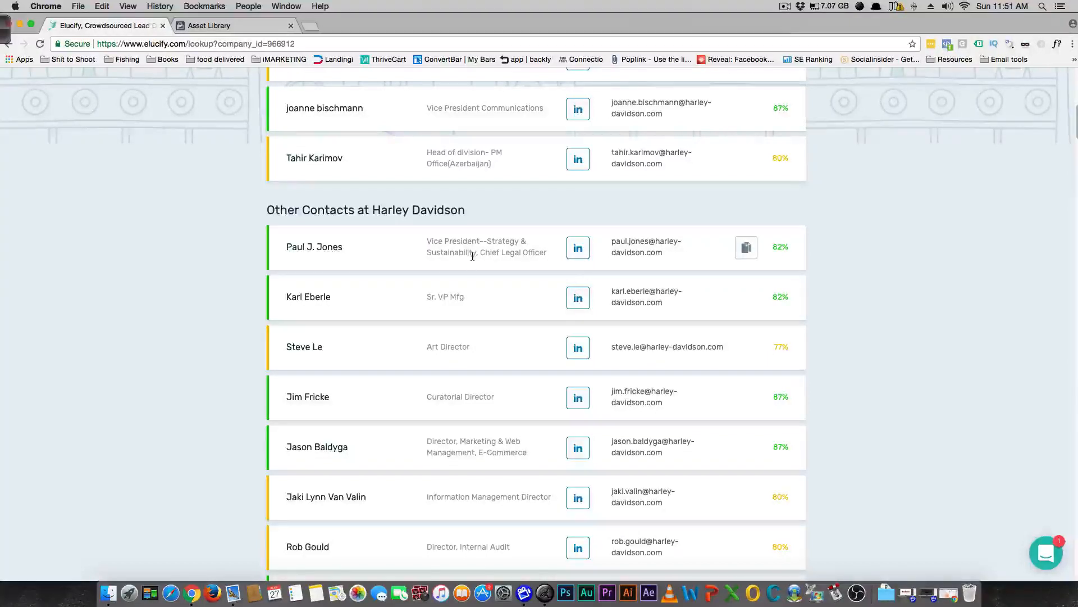
scroll("down", 3)
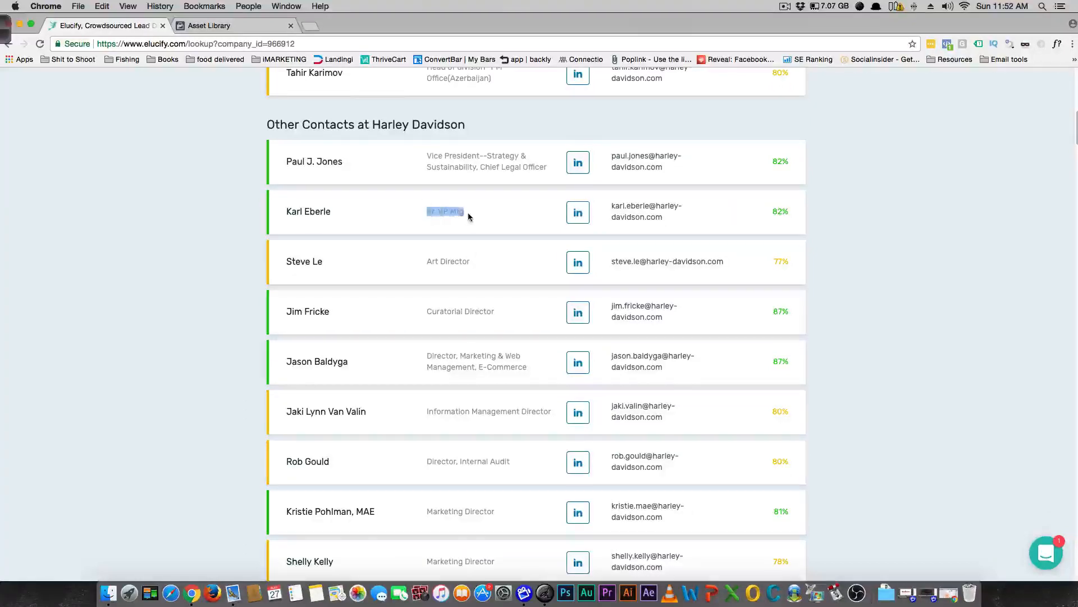
scroll("down", 3)
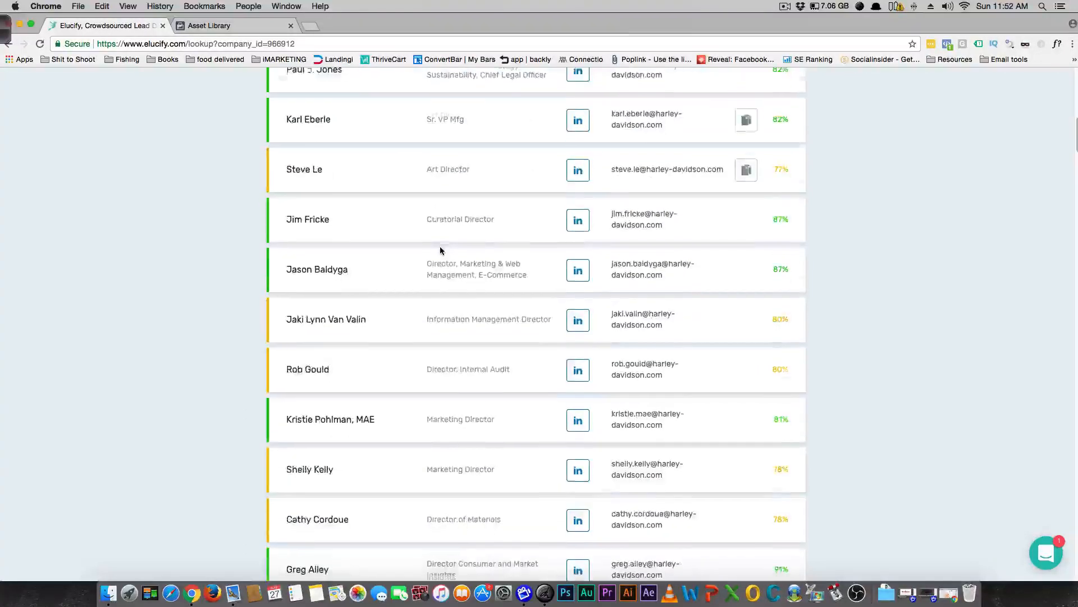
scroll("down", 3)
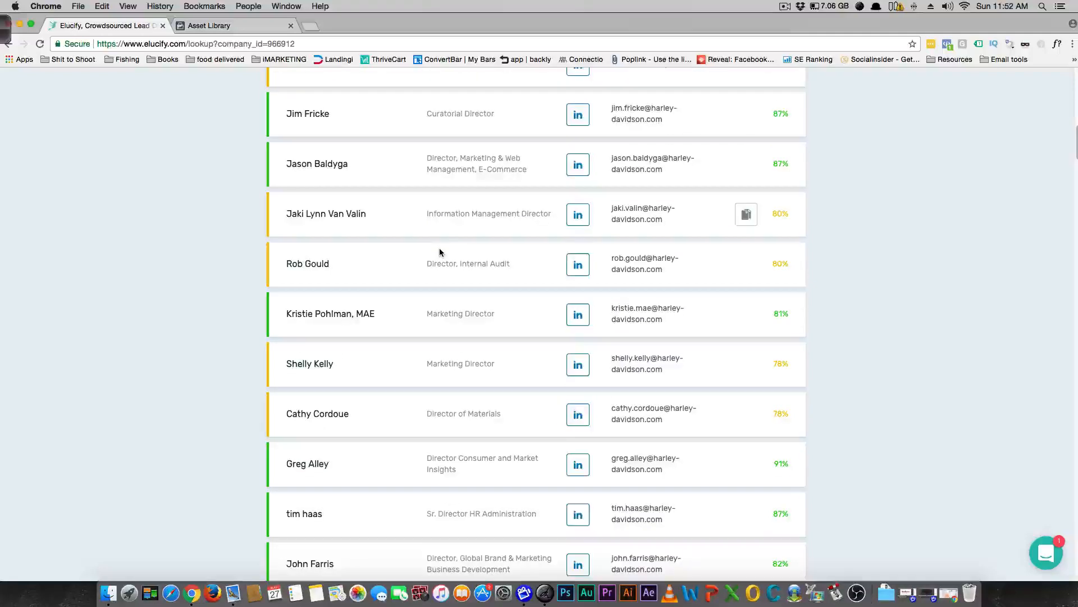
scroll("down", 3)
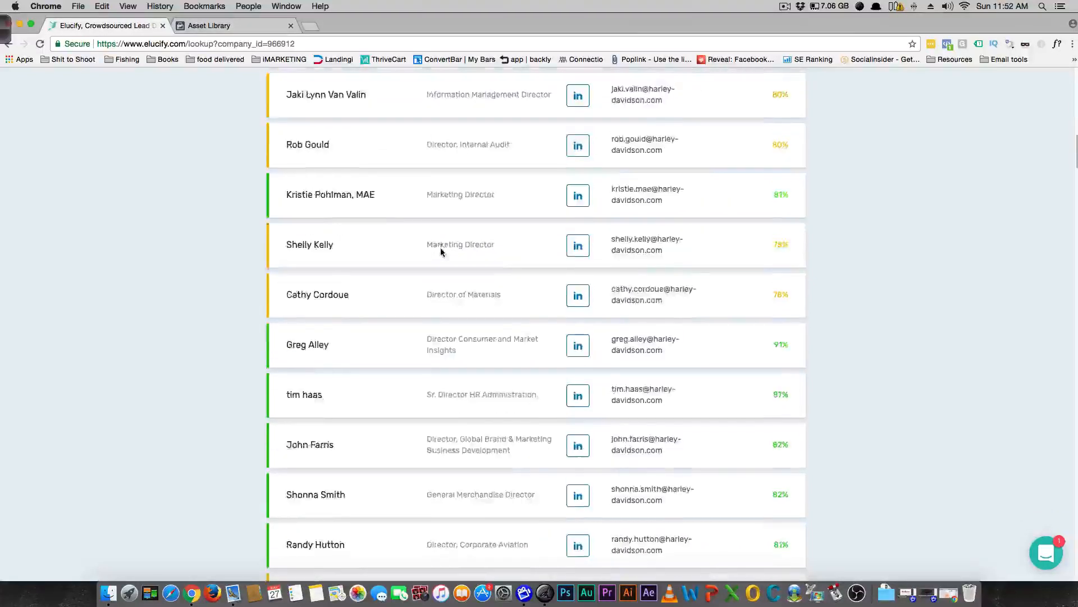
scroll("down", 3)
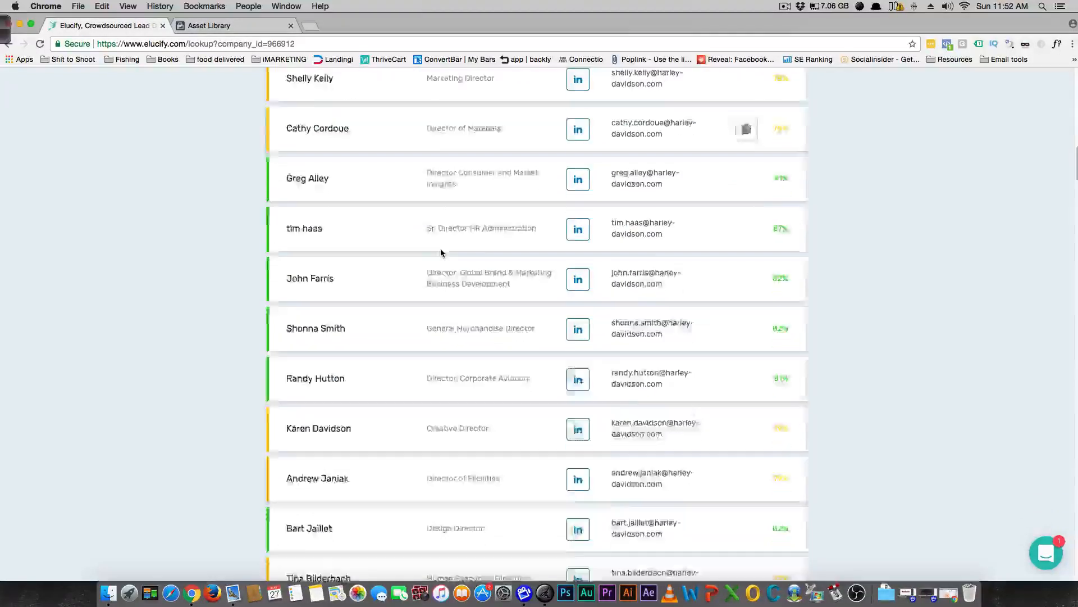
scroll("down", 3)
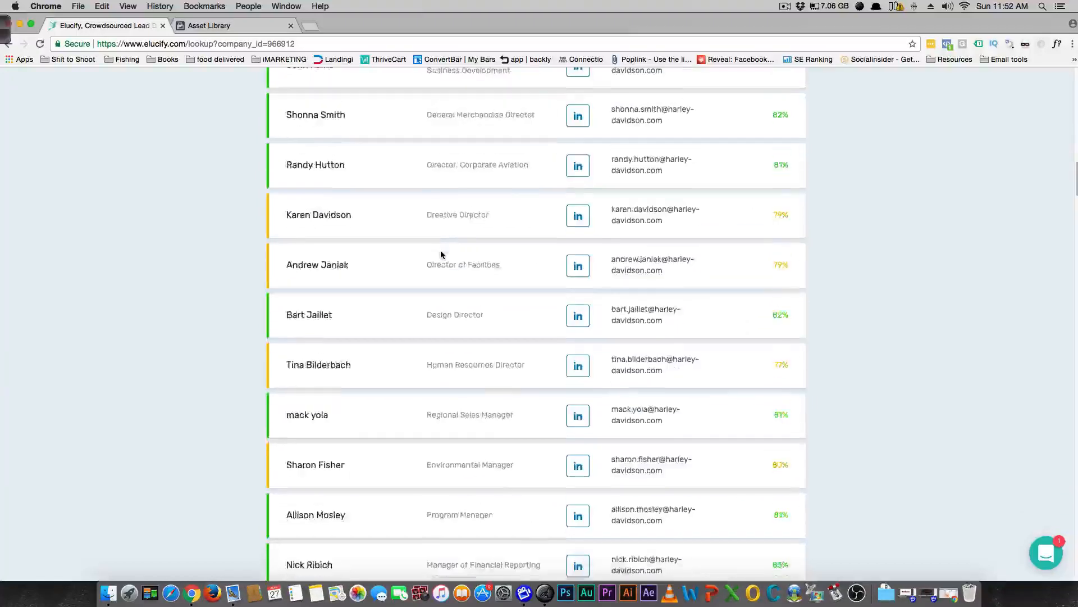
scroll("down", 3)
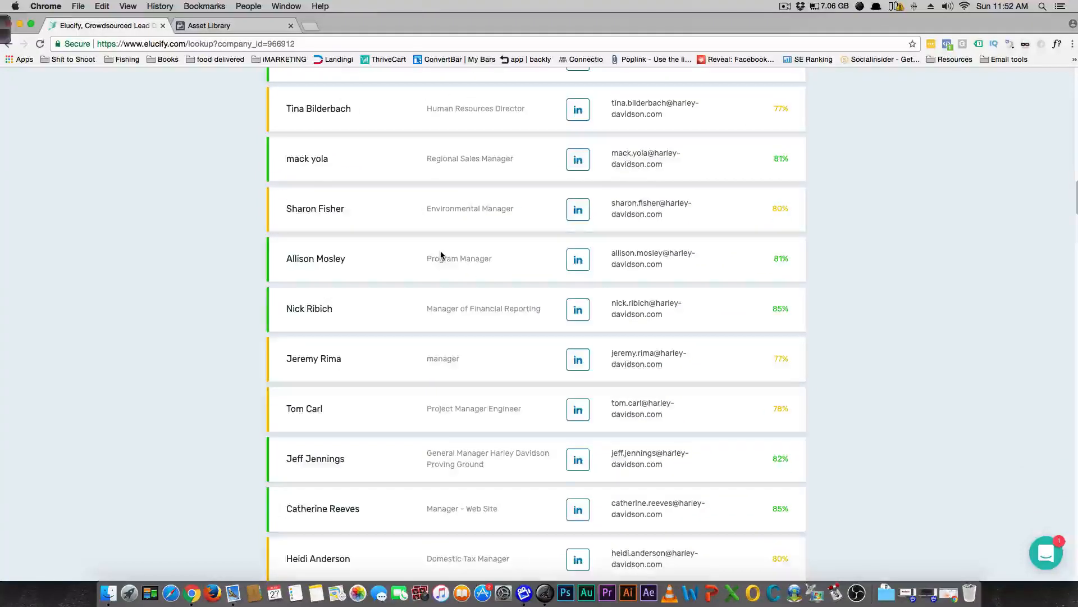
scroll("down", 3)
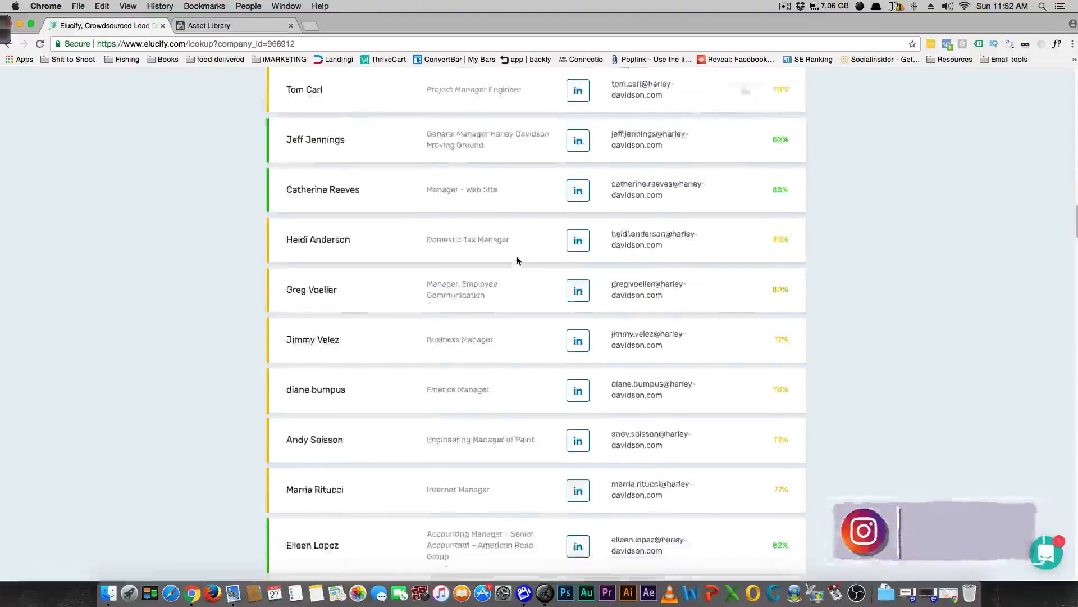
scroll("down", 3)
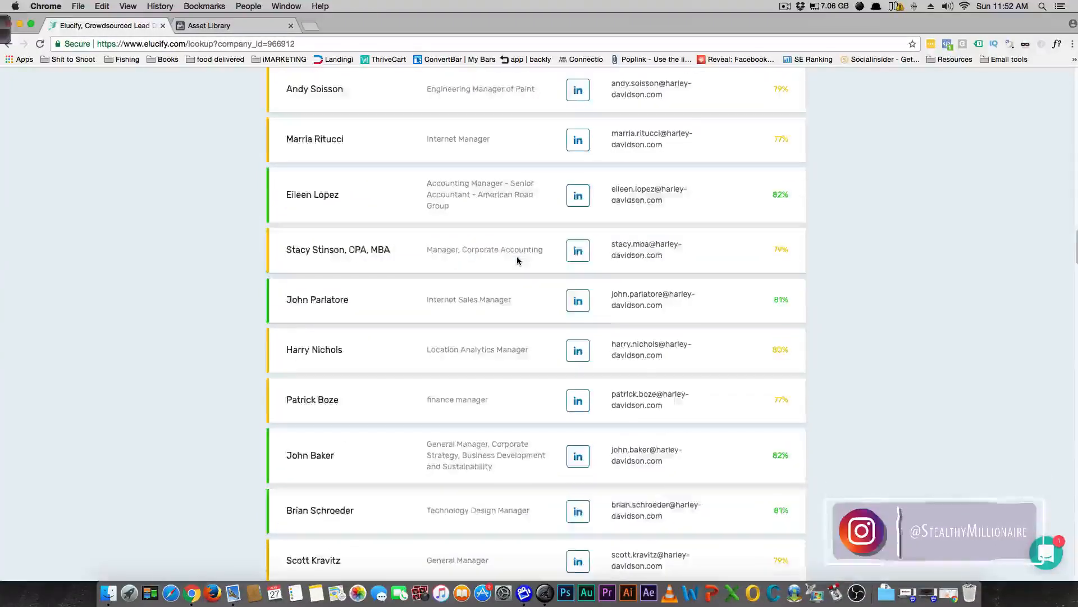
scroll("down", 3)
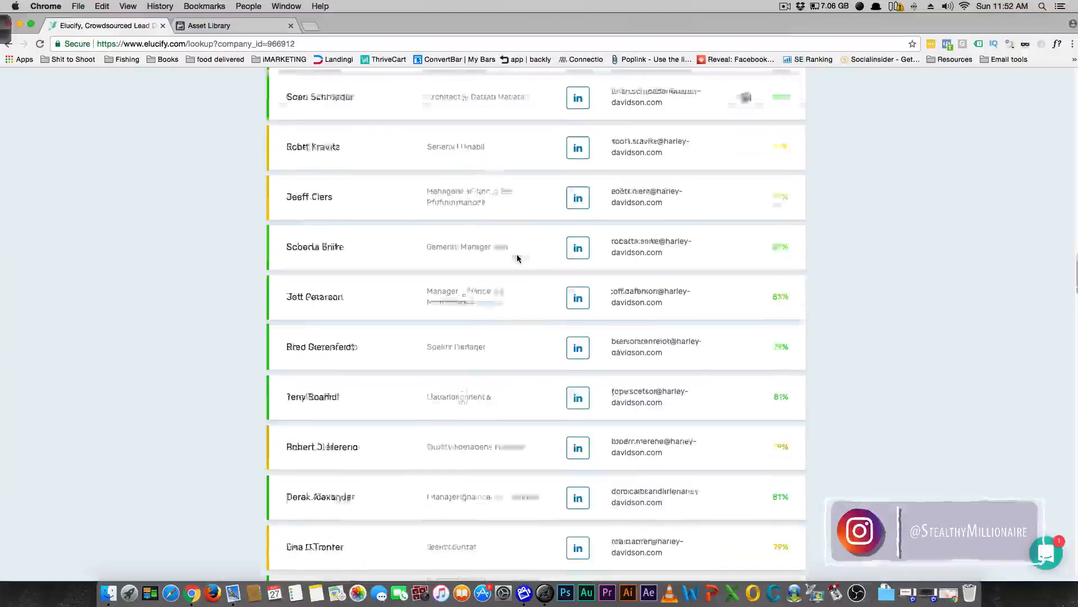
scroll("down", 3)
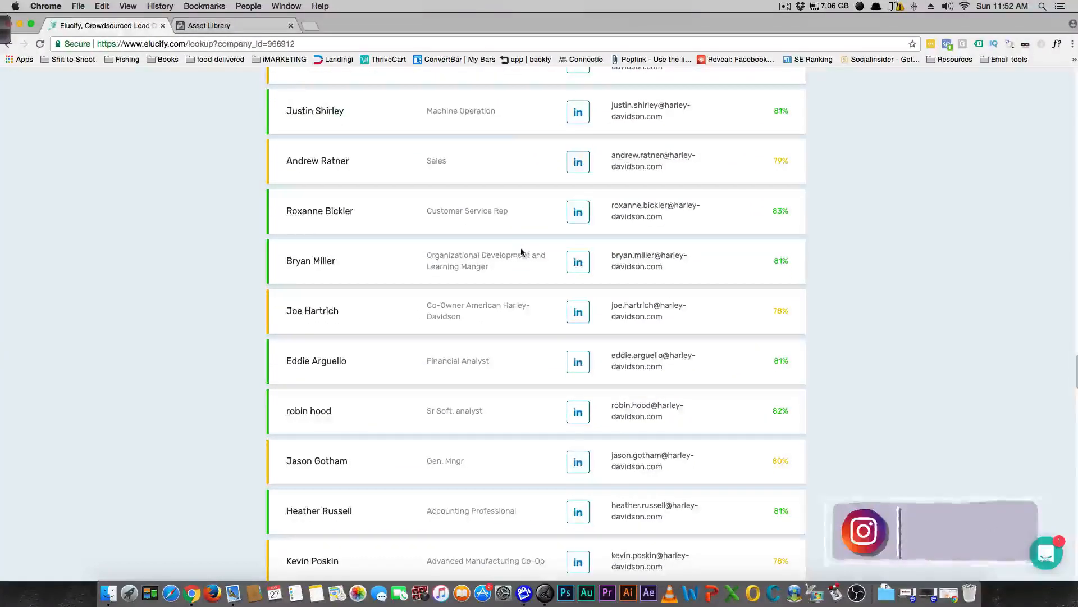
left_click(234, 25)
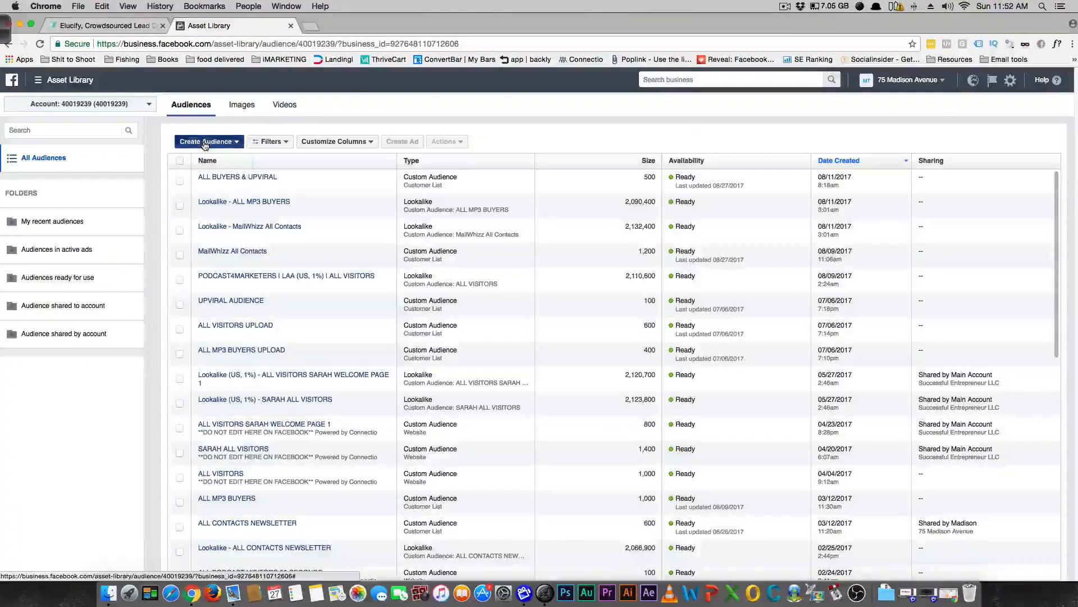
- Create a Custom Audience from a Customer File using your own uploaded file
left_click(207, 142)
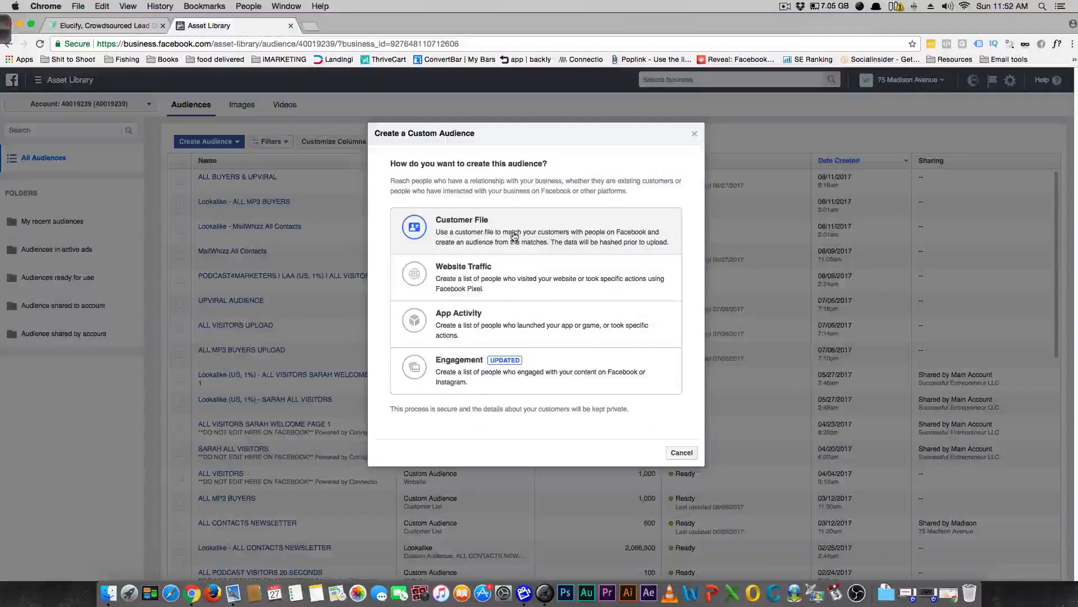
left_click(462, 230)
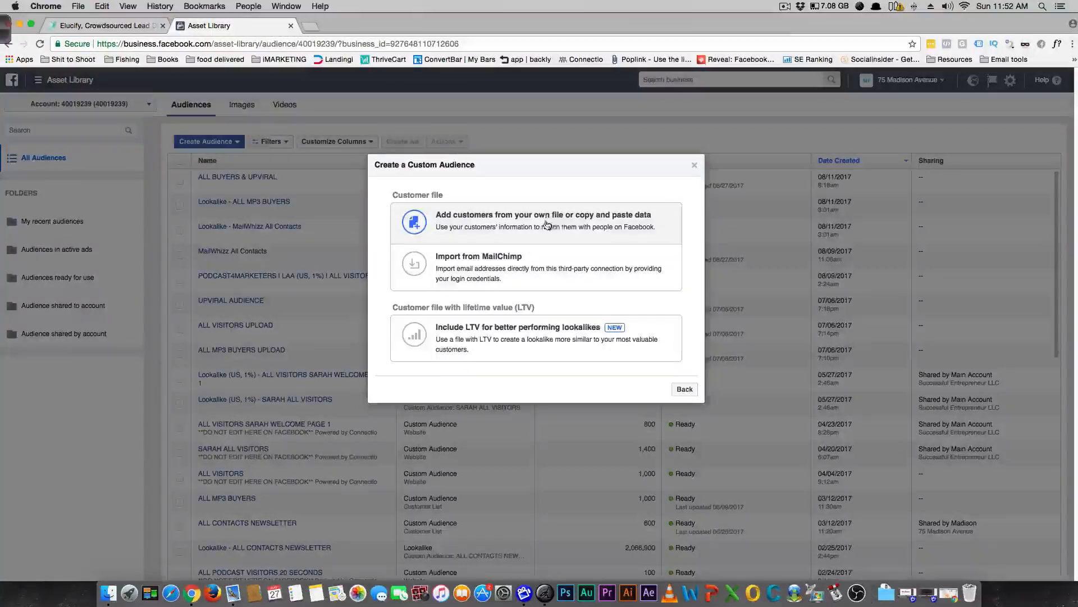
left_click(541, 220)
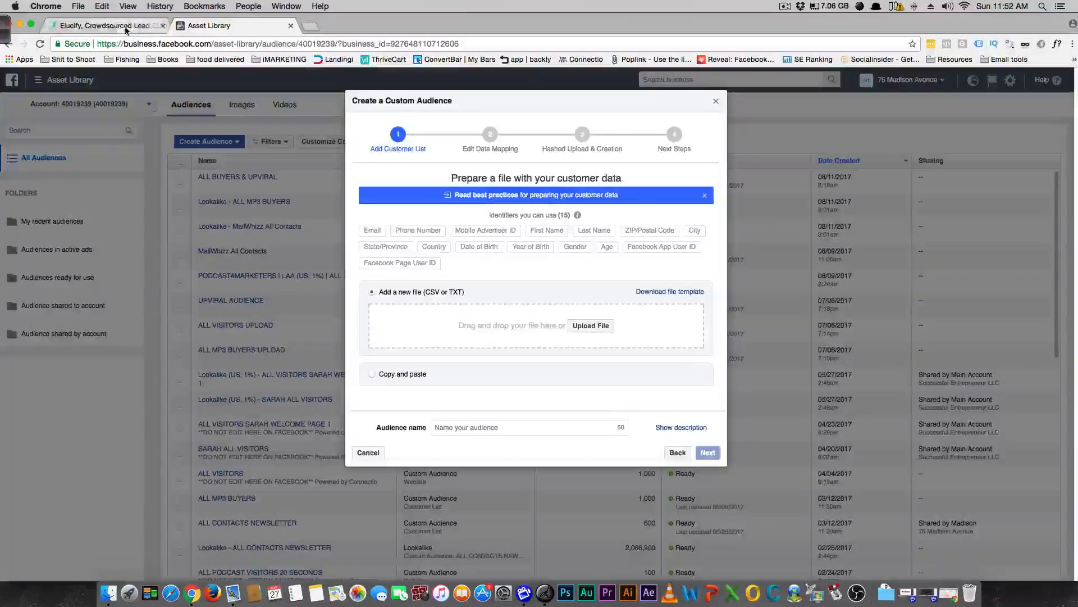
left_click(103, 26)
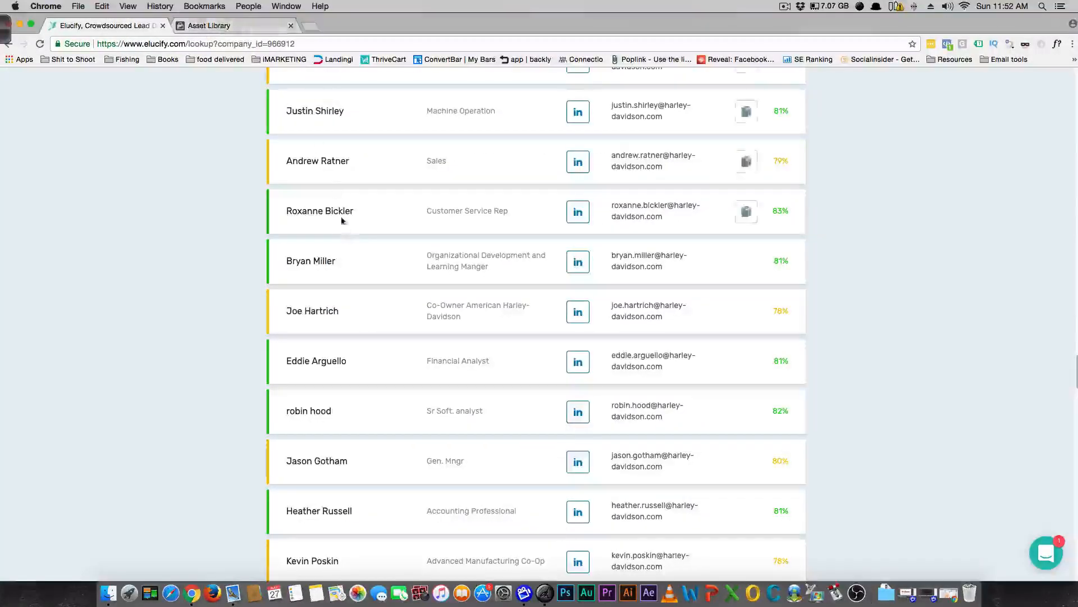
left_click(211, 25)
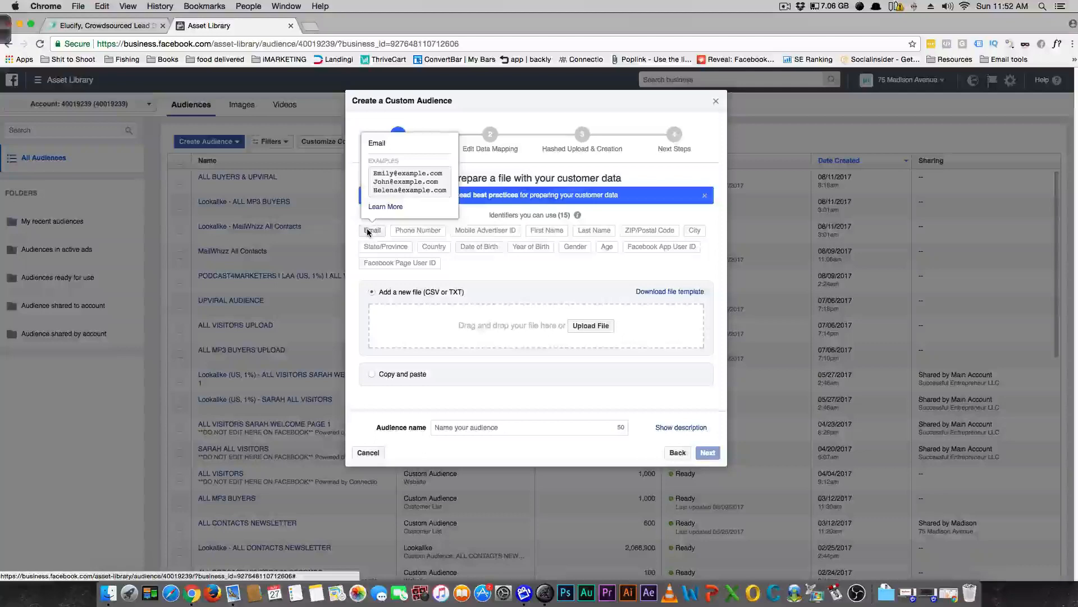
mouse_move(418, 229)
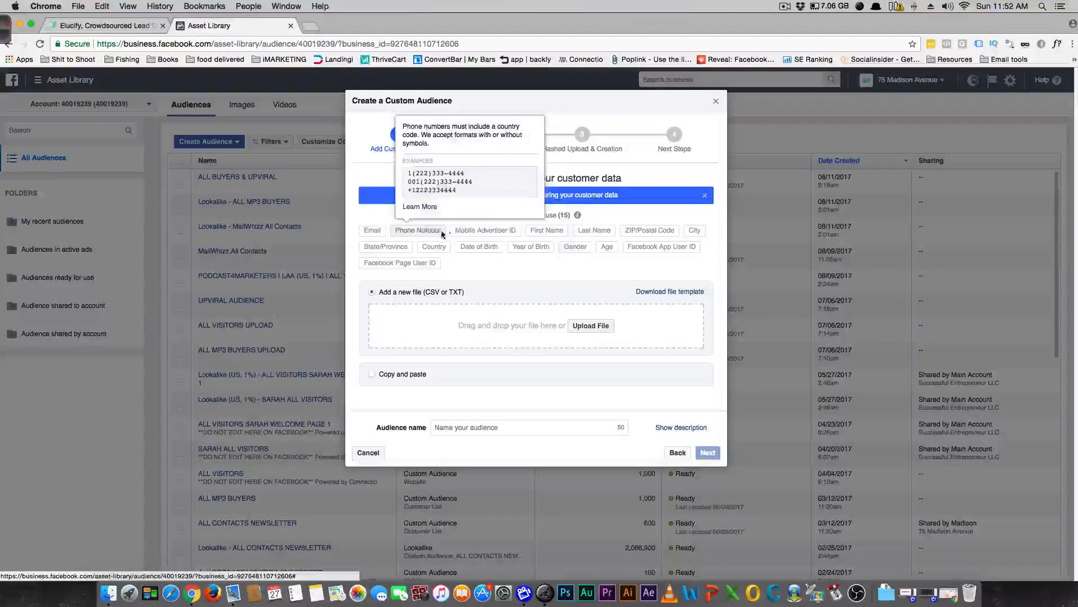
mouse_move(410, 267)
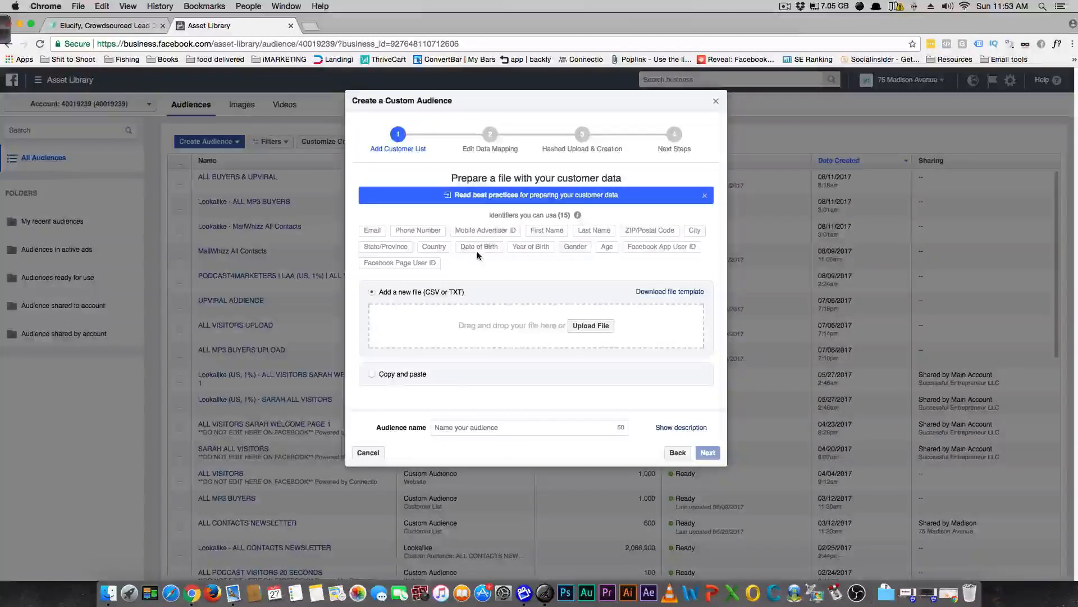
mouse_move(480, 246)
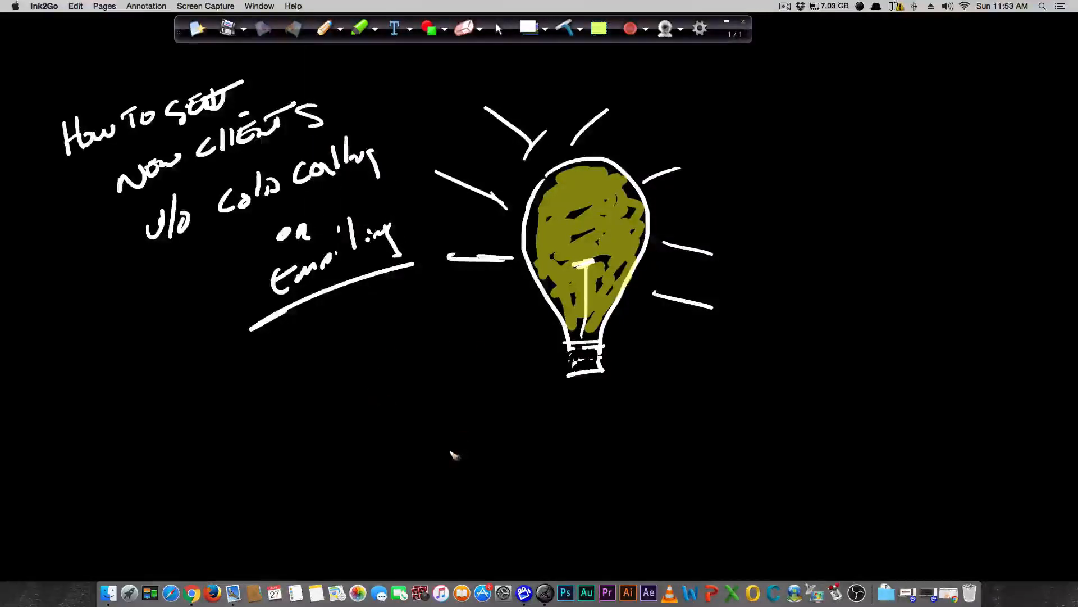
mouse_move(412, 435)
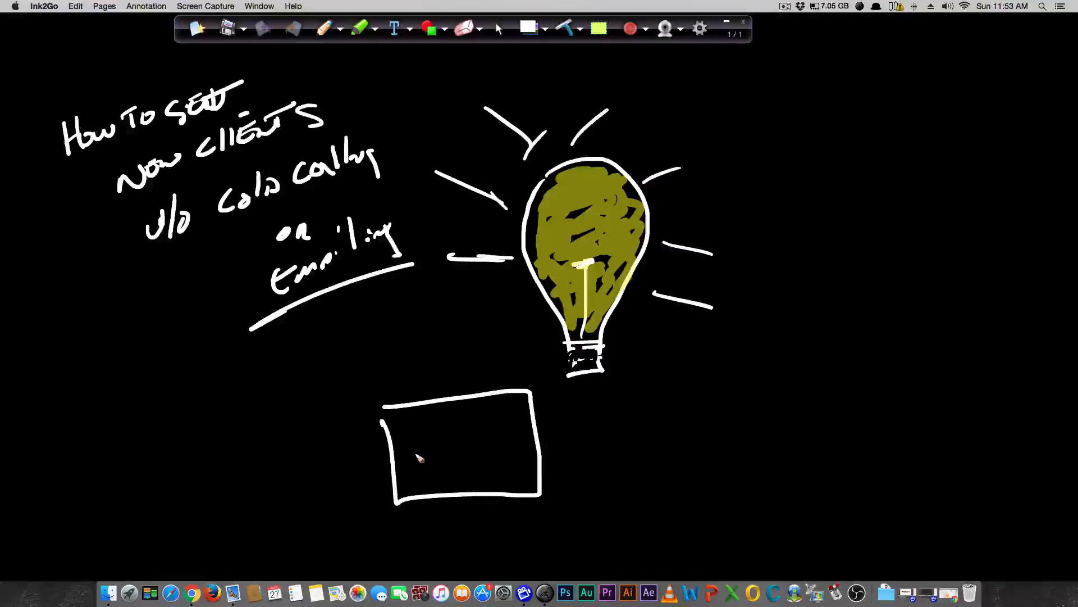
- Draw a screen and button inside the ad box and lines of text in the second box
left_click_drag(419, 427, 519, 440)
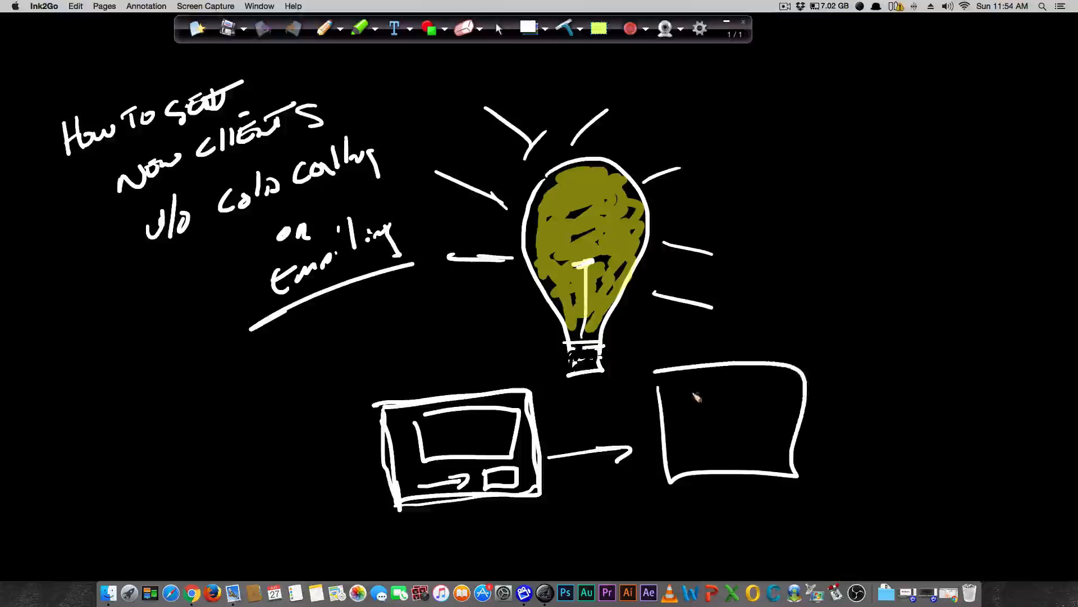
left_click_drag(681, 399, 771, 461)
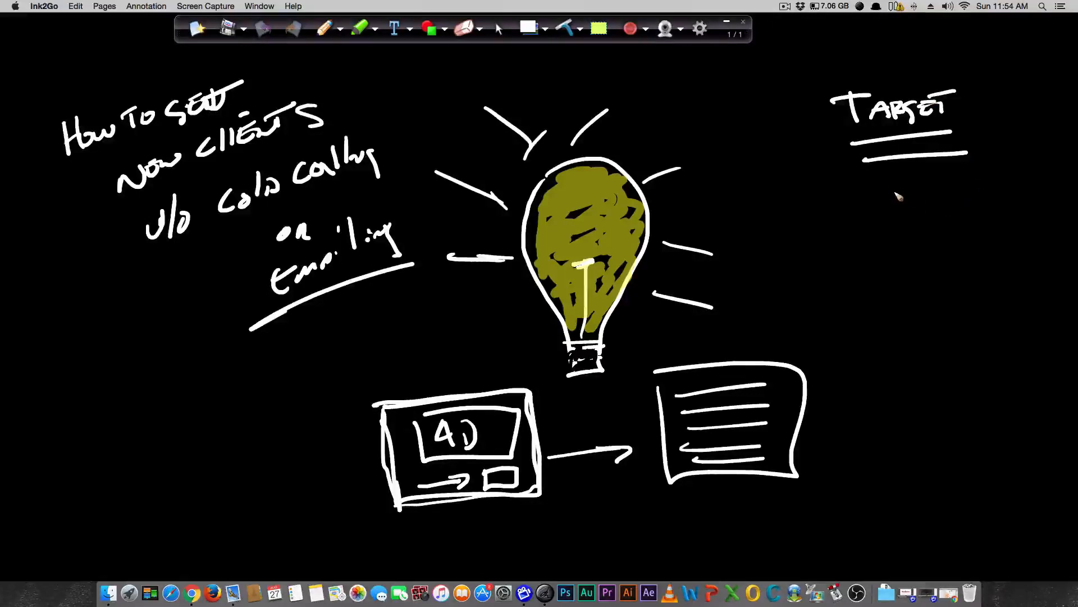
- Write an underlined Similar heading below Target and arrow the bulb to Target
left_click_drag(874, 200, 969, 206)
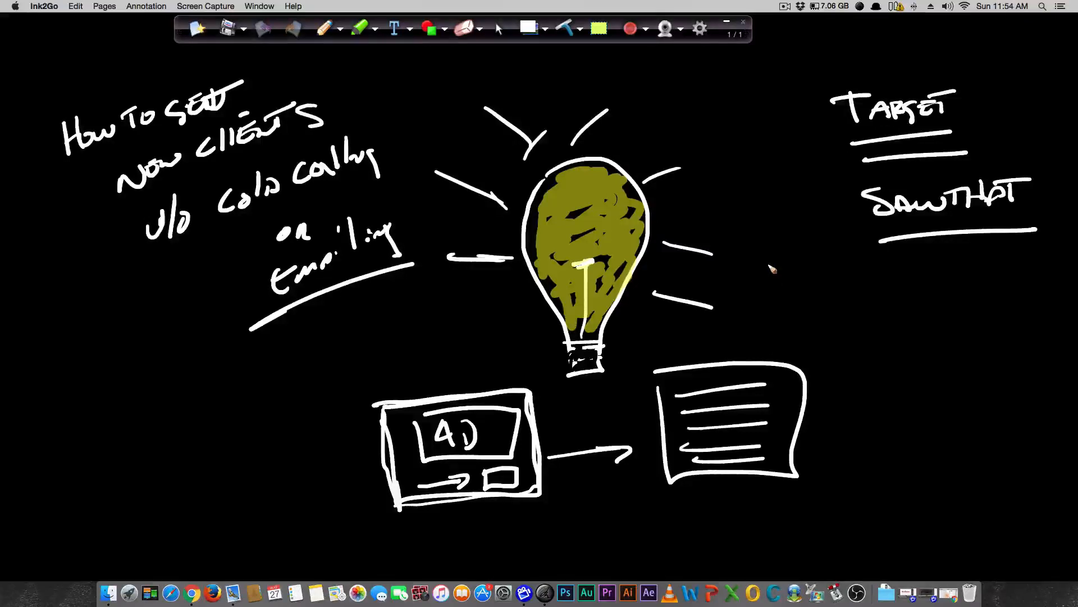
mouse_move(677, 250)
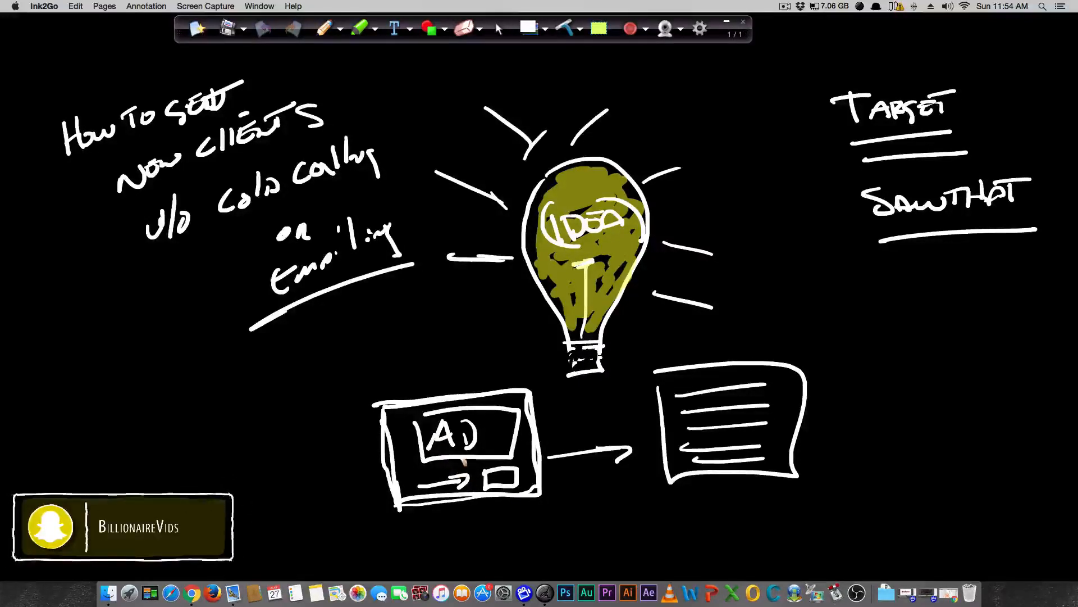
left_click_drag(677, 204, 819, 165)
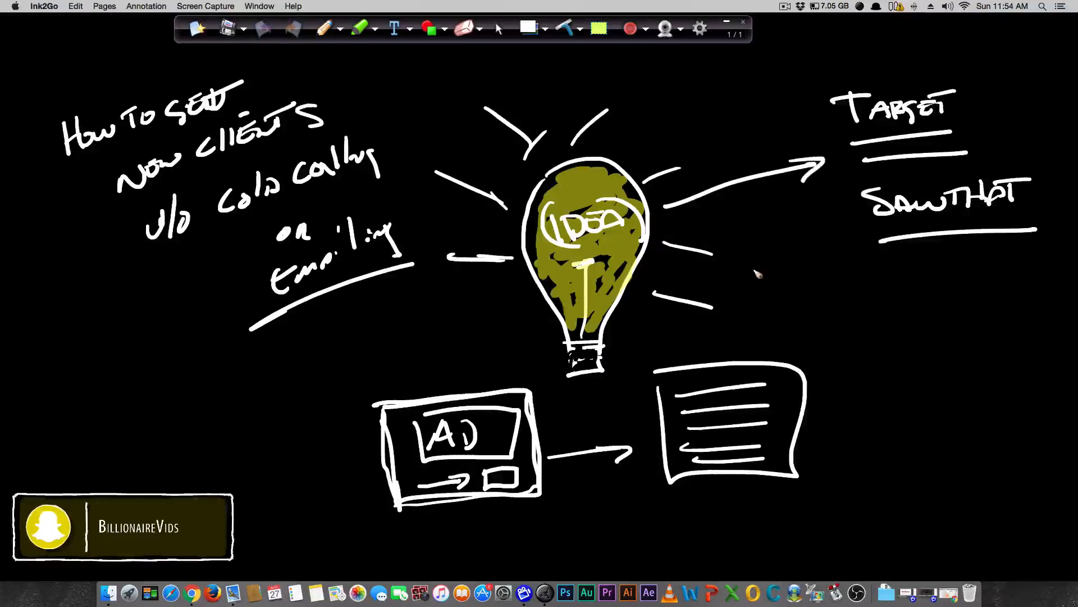
left_click_drag(881, 237, 1031, 234)
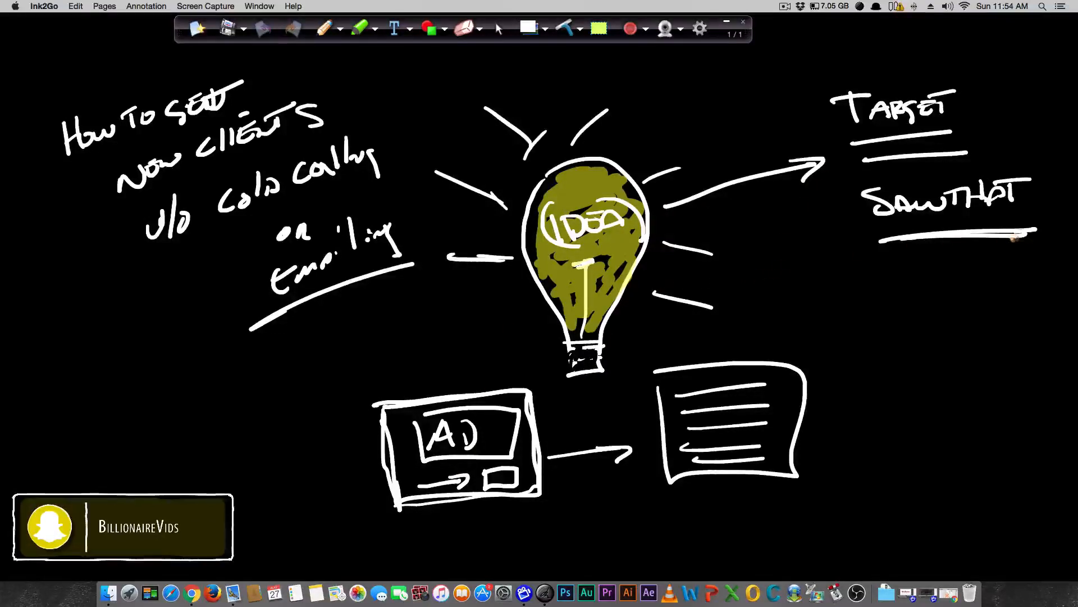
mouse_move(774, 323)
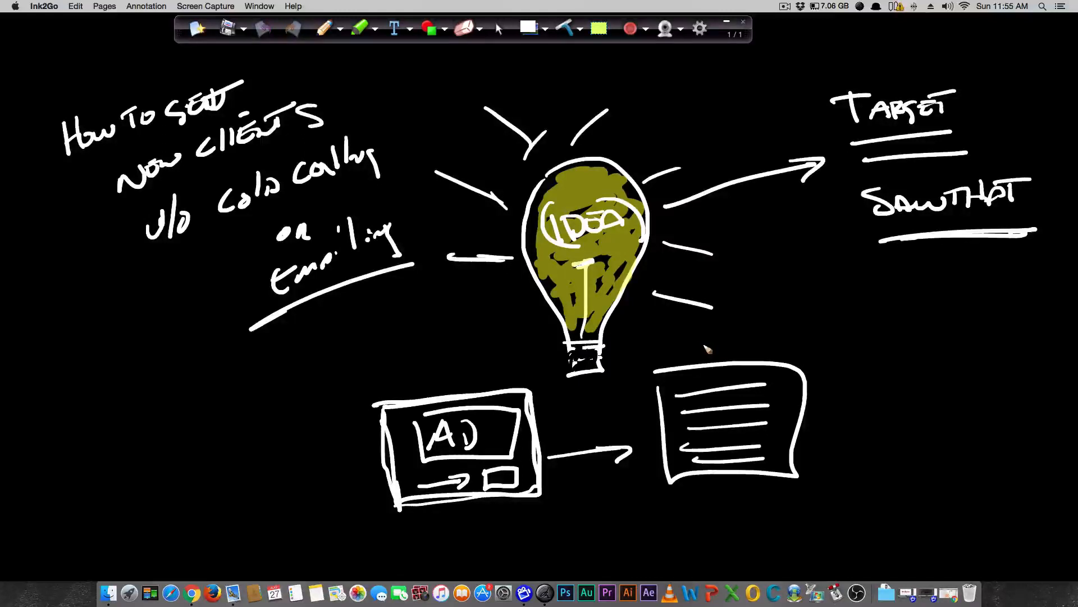
mouse_move(728, 315)
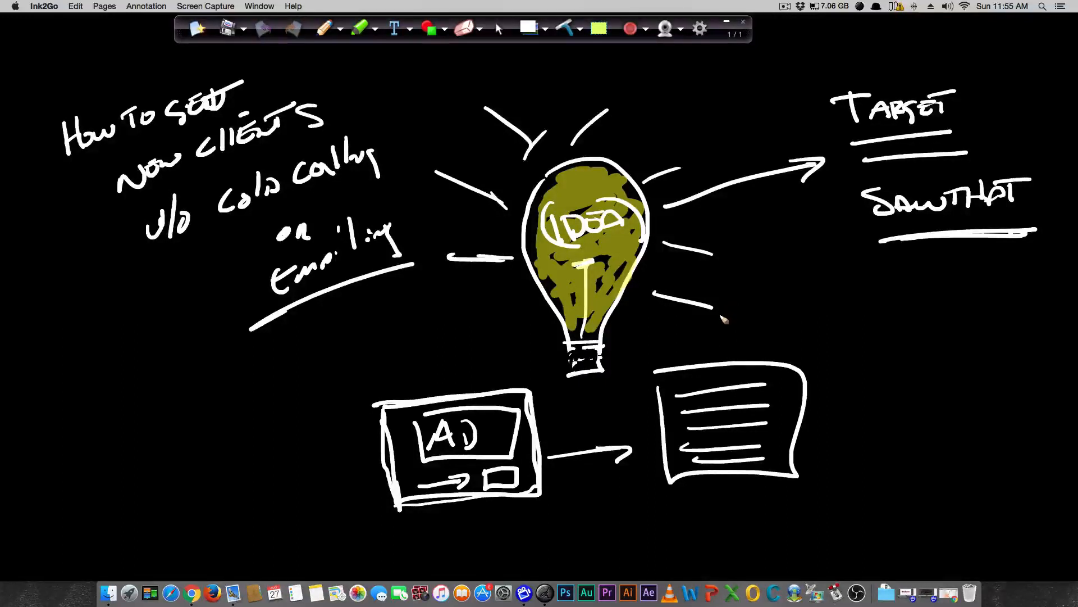
mouse_move(742, 304)
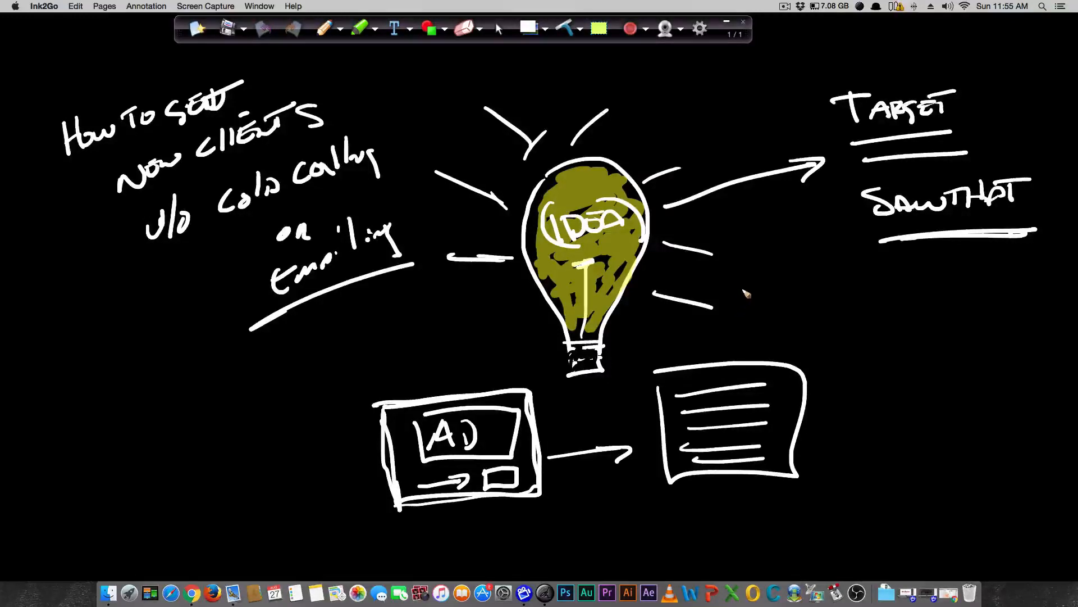
mouse_move(392, 388)
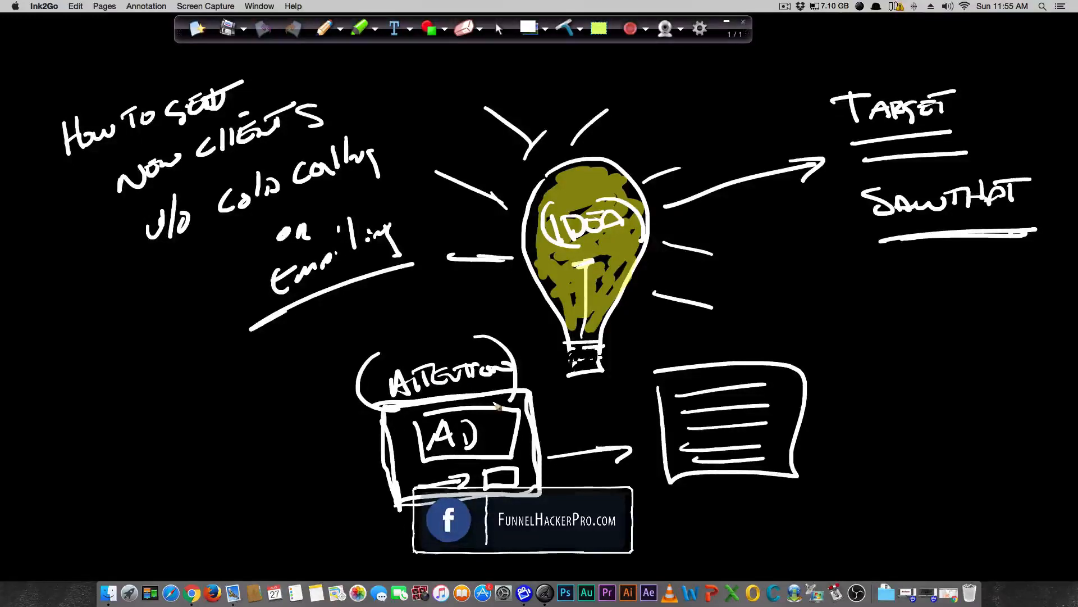
mouse_move(485, 388)
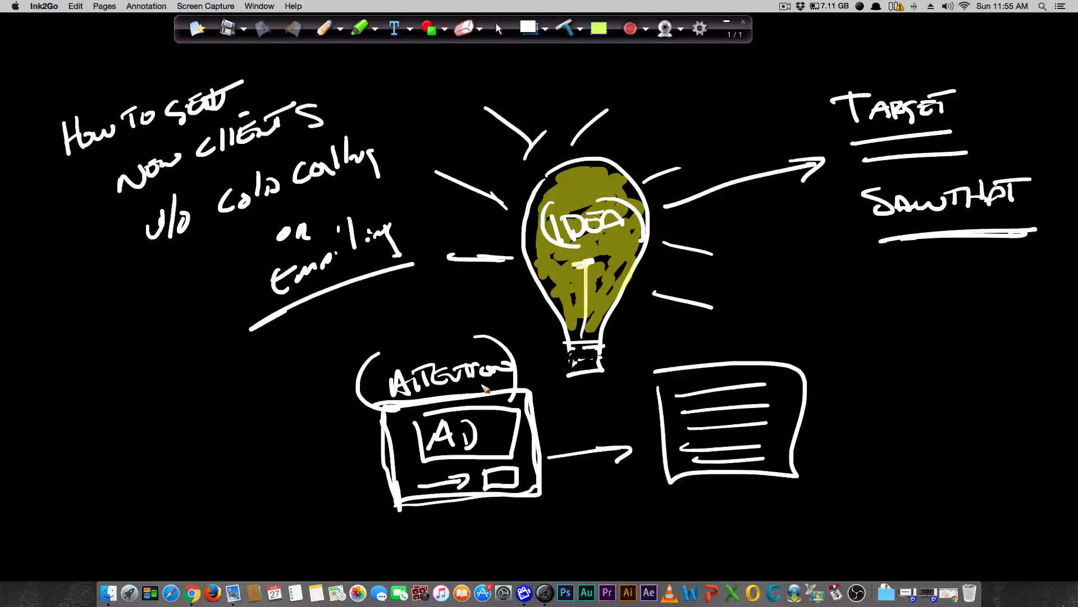
mouse_move(550, 400)
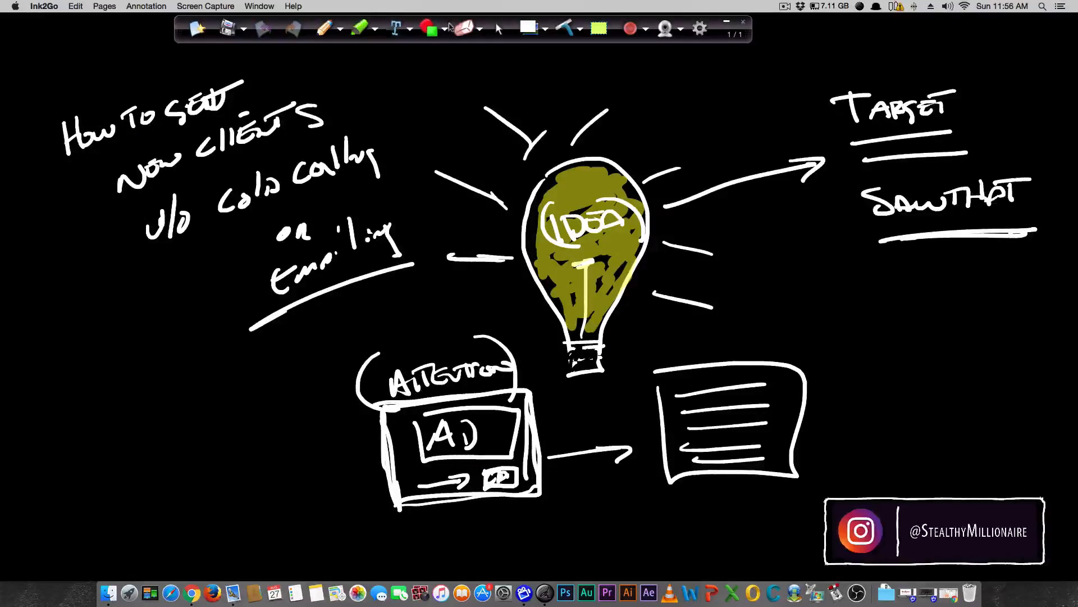
- Erase the left title and write underlined 'Cold Call' and 'Email' in its place
left_click(464, 28)
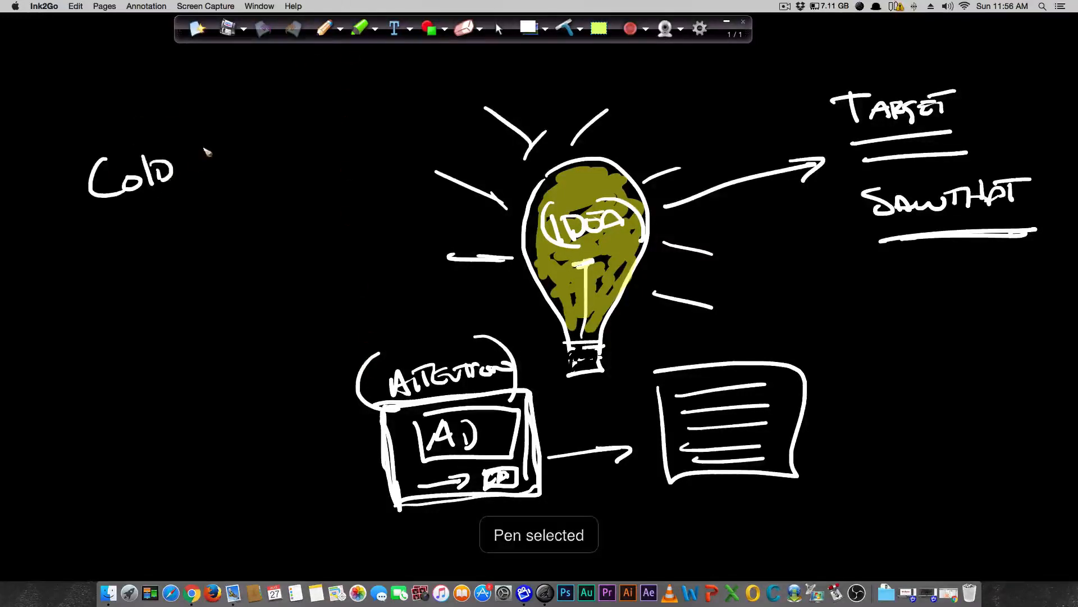
left_click_drag(193, 158, 255, 158)
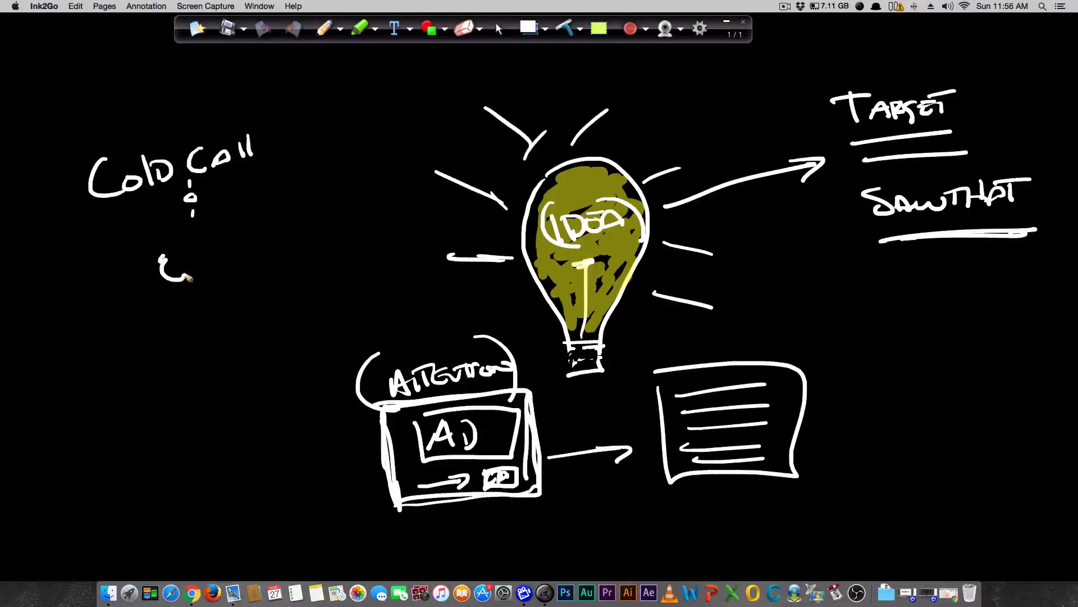
left_click_drag(158, 268, 247, 275)
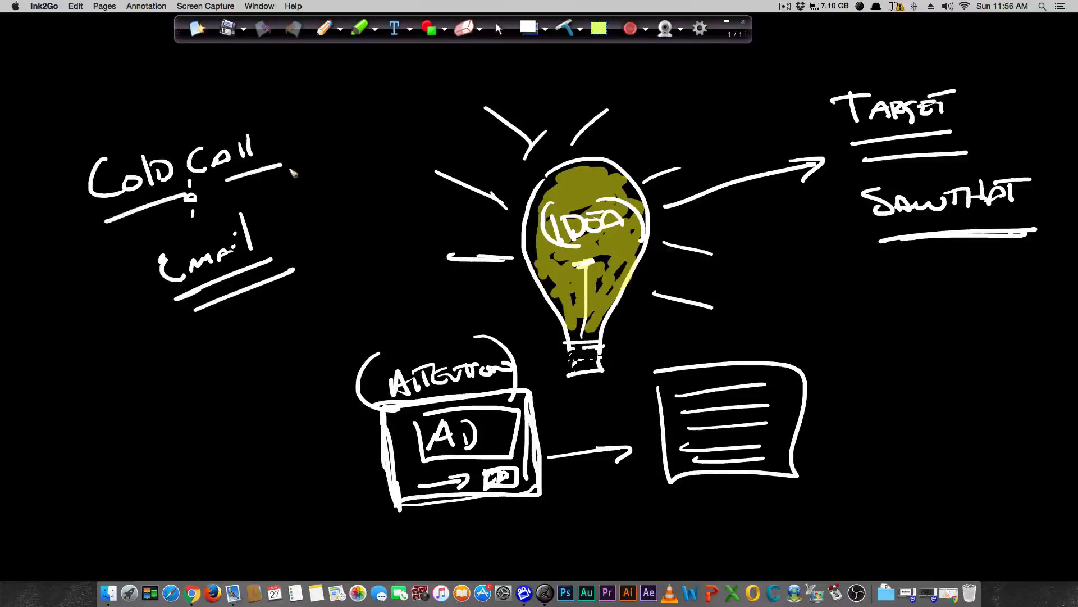
mouse_move(350, 301)
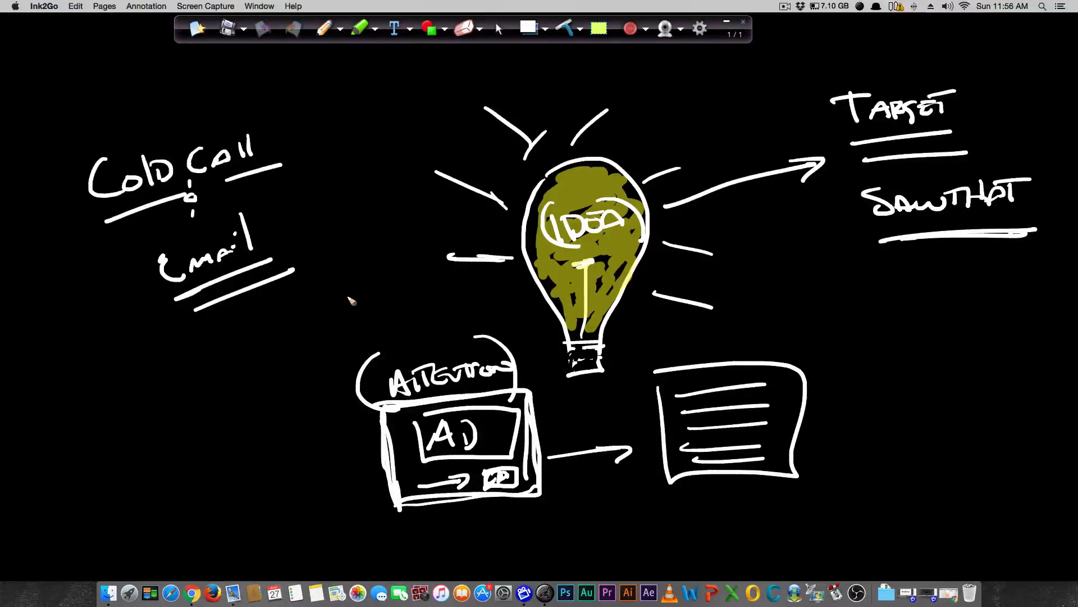
mouse_move(350, 273)
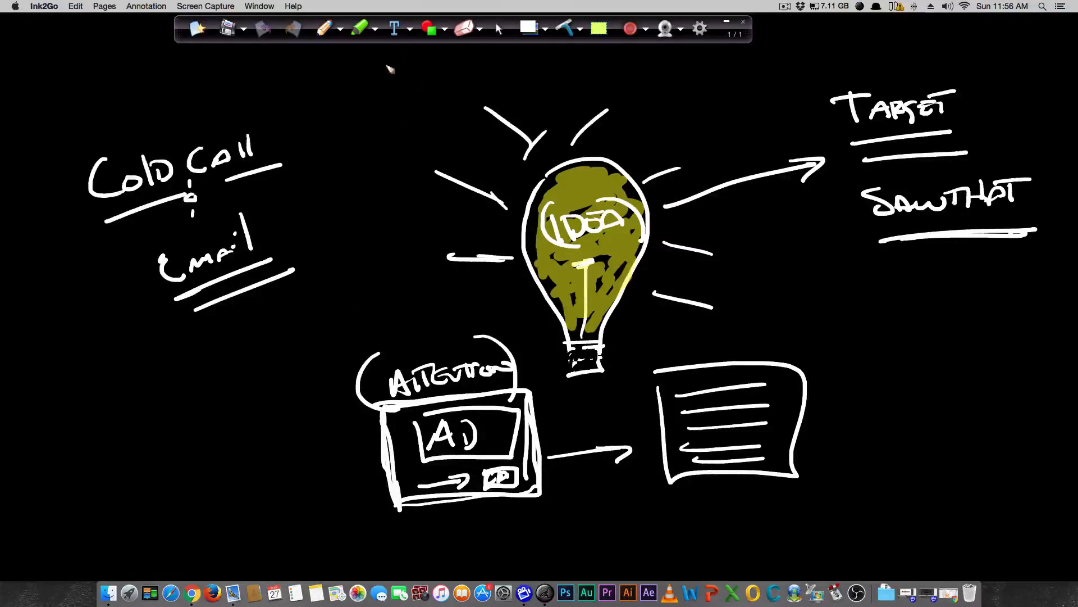
- Draw an arrow from the left pointing into the AD box
left_click_drag(207, 437, 327, 441)
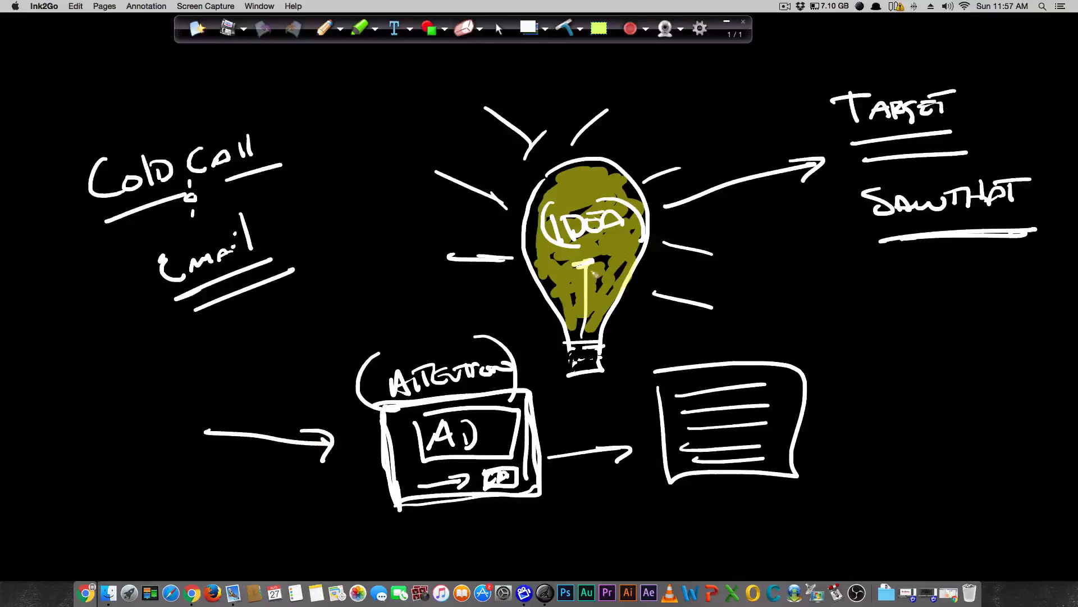
- Draw a blank line with '.Com' right of the bulb, write 'Lumpy mail' above, circled with an arrow down
left_click_drag(777, 303, 881, 304)
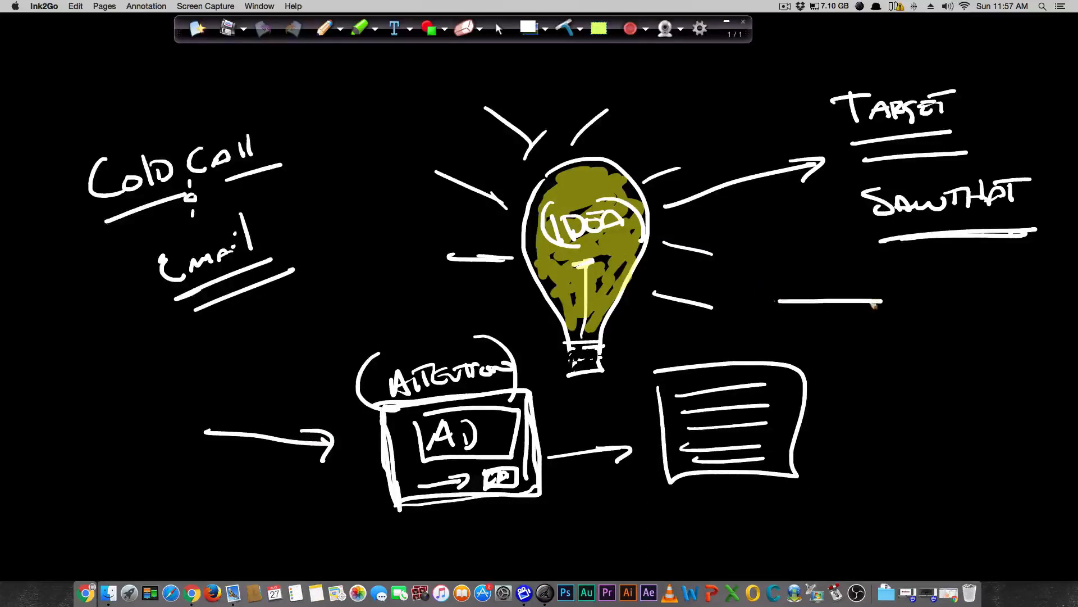
left_click_drag(887, 299, 936, 302)
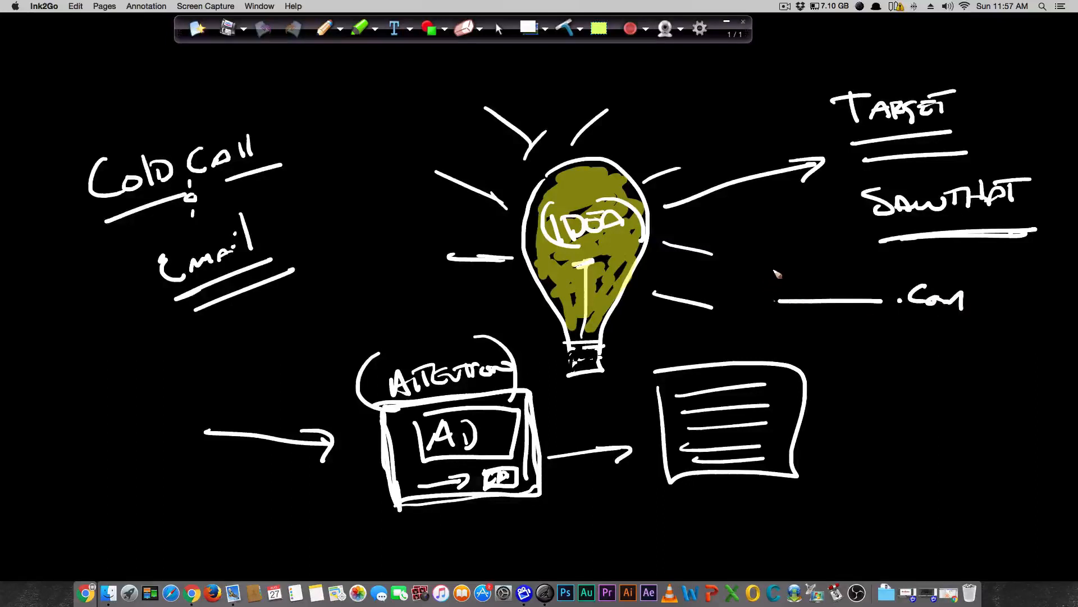
type("Lumi")
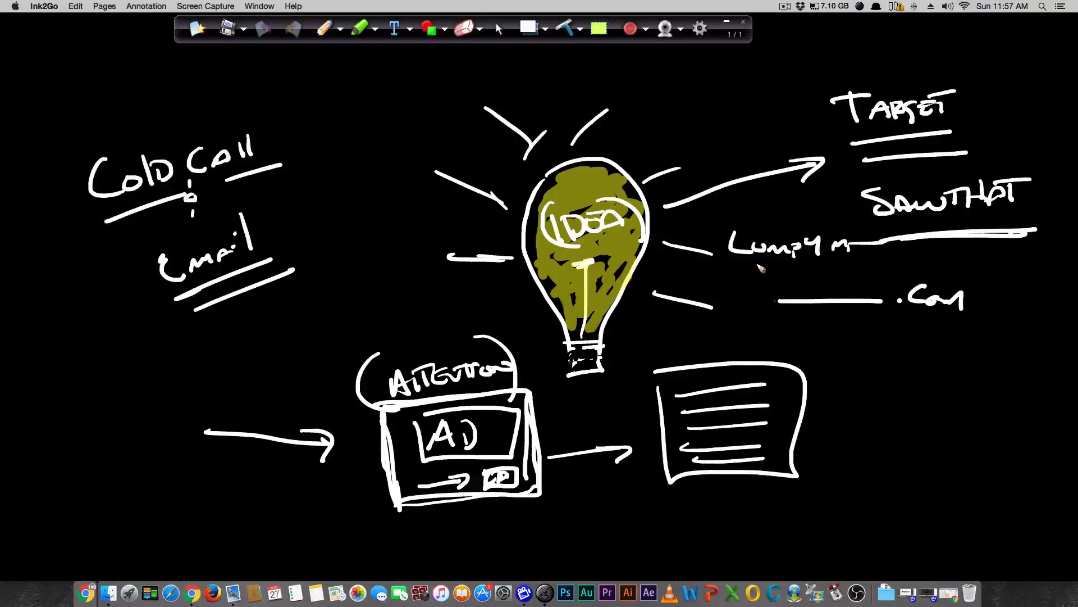
left_click_drag(726, 247, 811, 282)
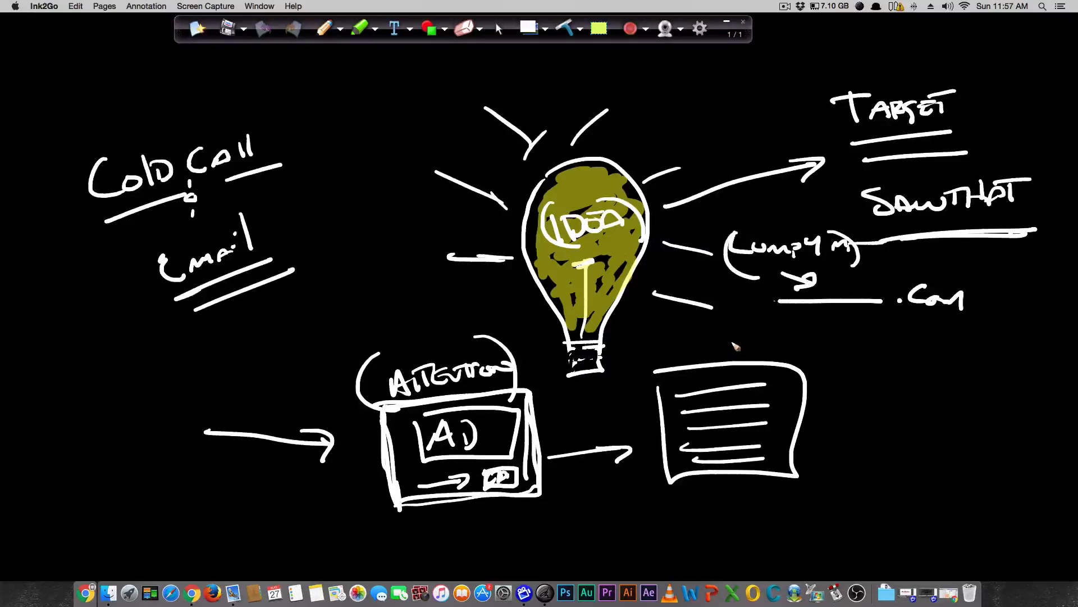
mouse_move(736, 350)
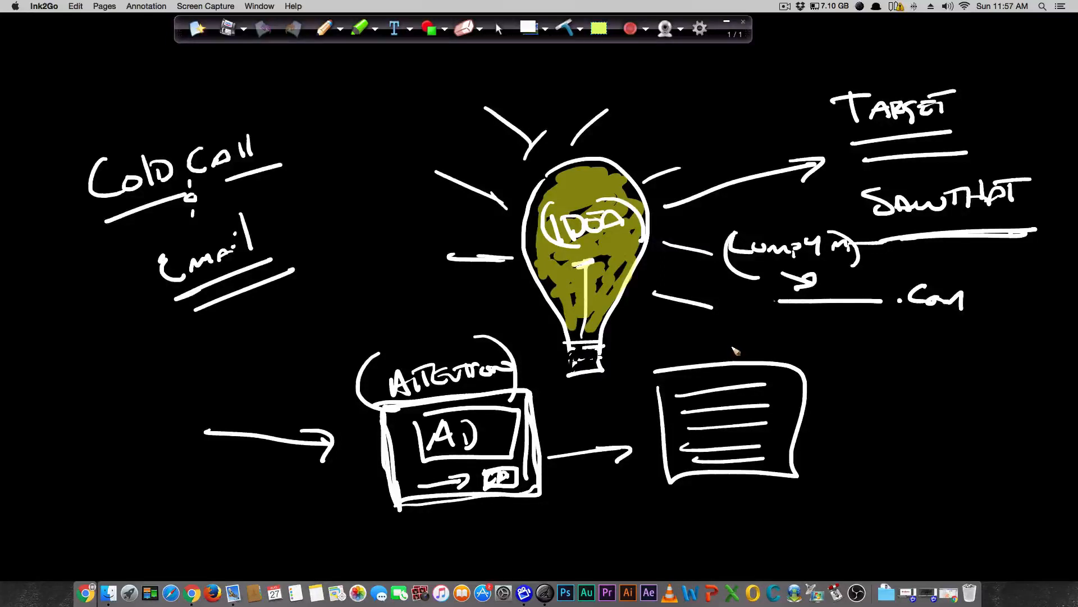
mouse_move(729, 354)
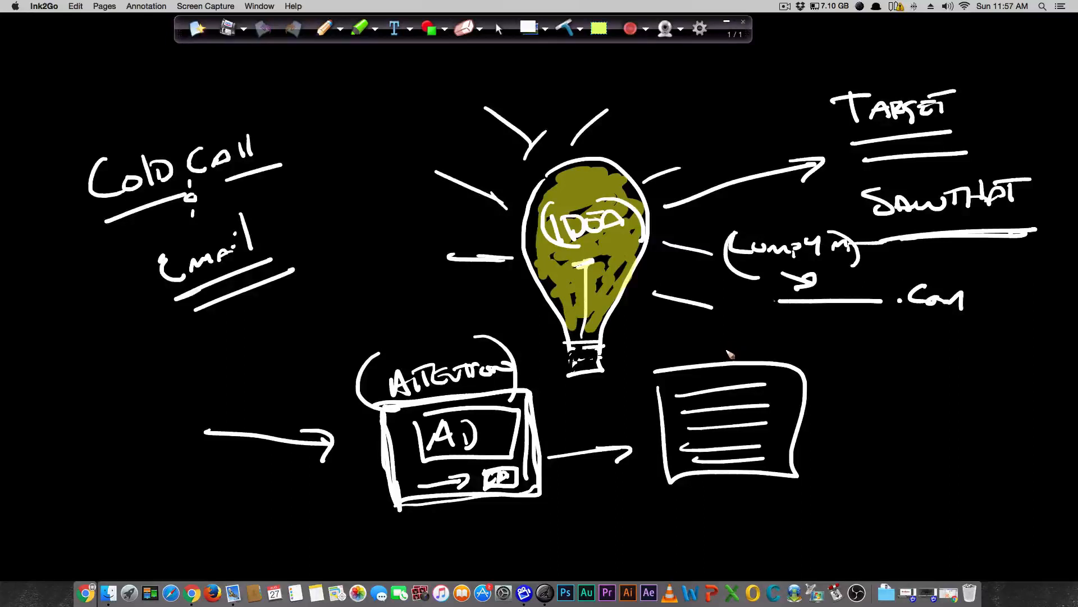
mouse_move(654, 377)
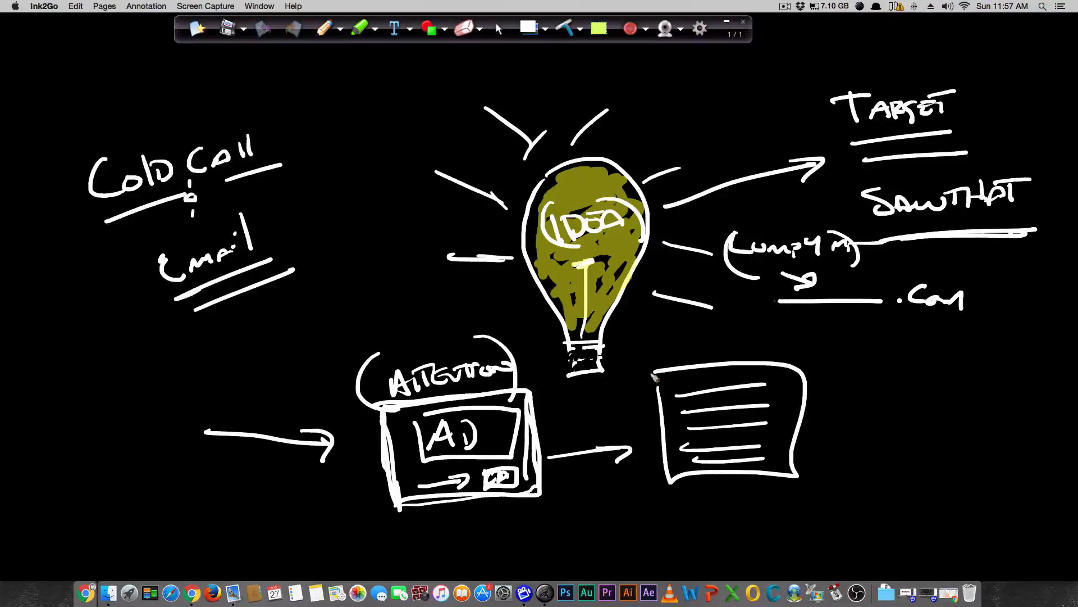
- Draw an arrow from the funnel to the lumpy-mail note and a rectangle labelled 'Box' at upper left
left_click_drag(615, 392, 725, 299)
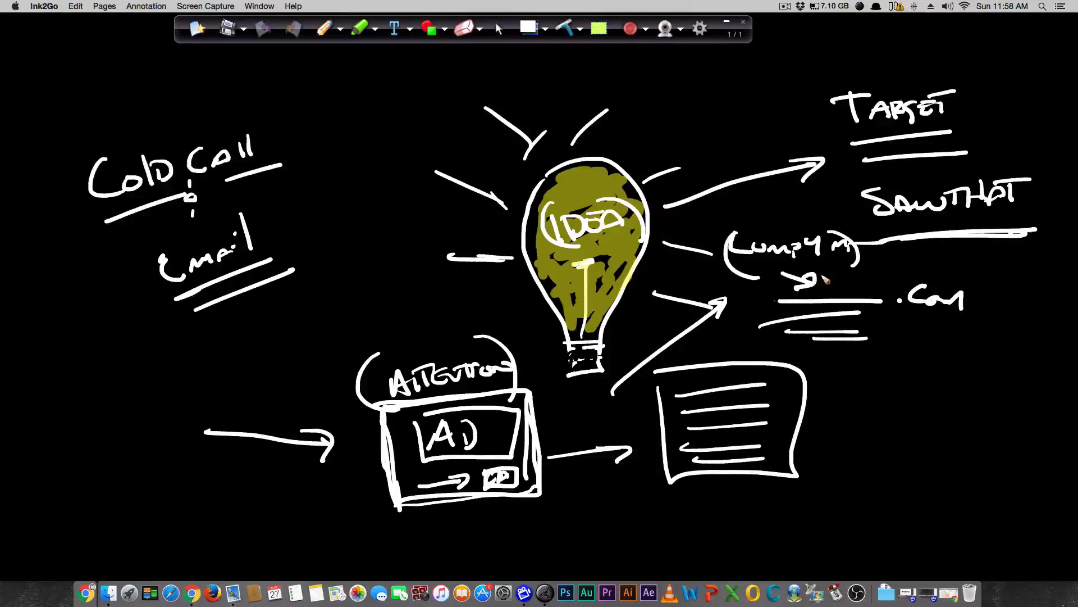
mouse_move(402, 122)
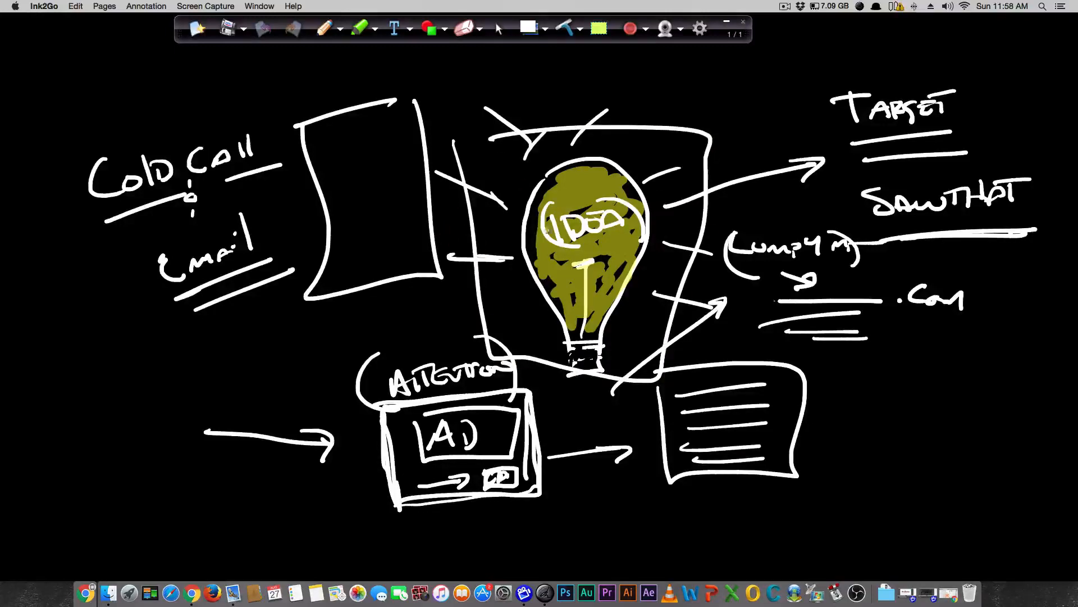
left_click_drag(344, 193, 392, 189)
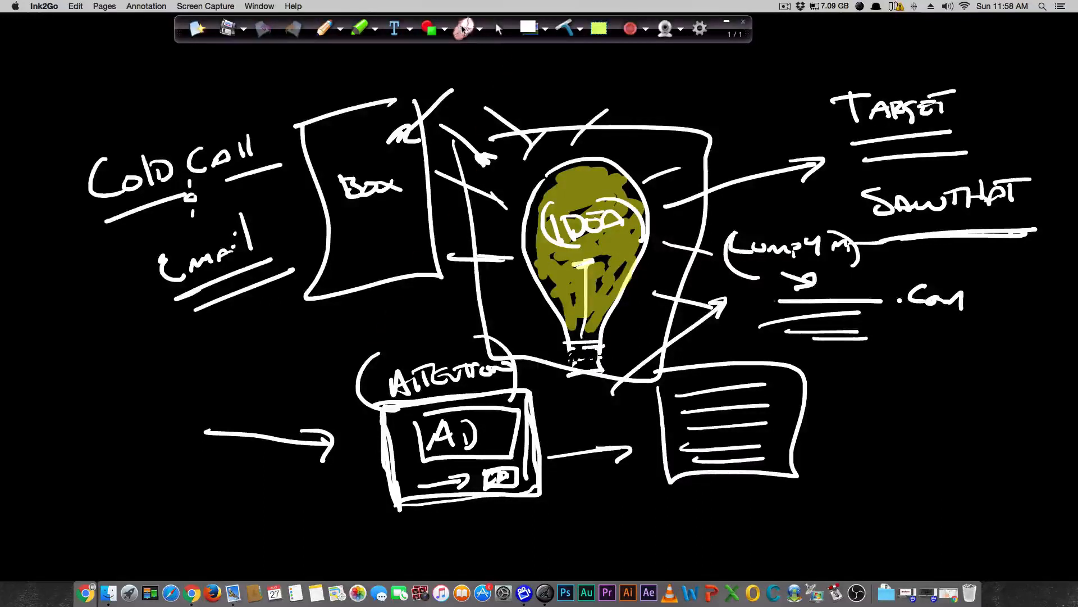
- Erase the whole sketch except the Target, Sawthat and lumpy-mail notes on the right
left_click(464, 28)
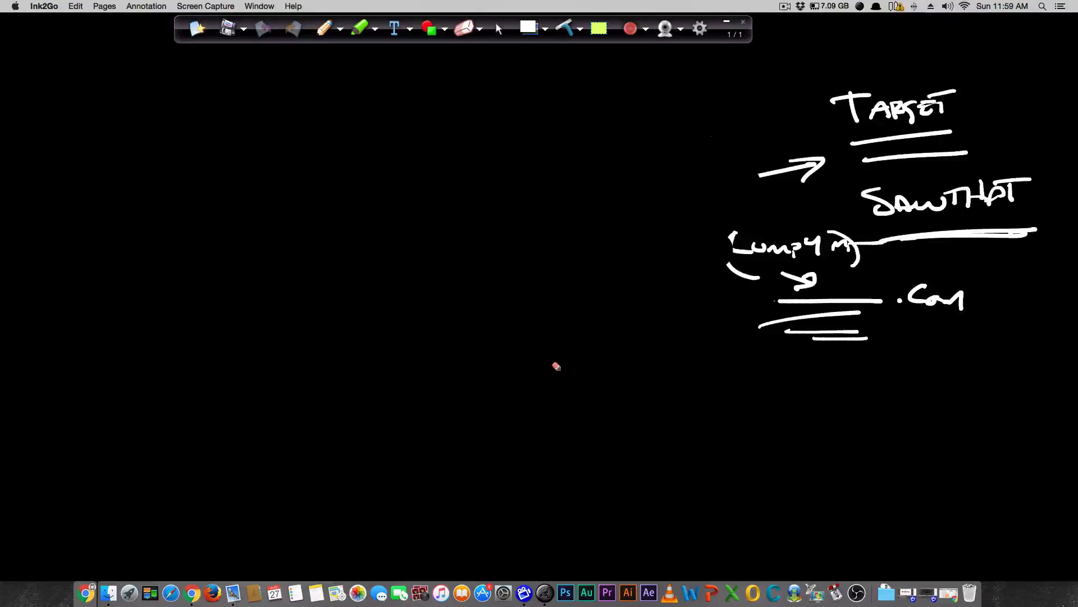
mouse_move(553, 370)
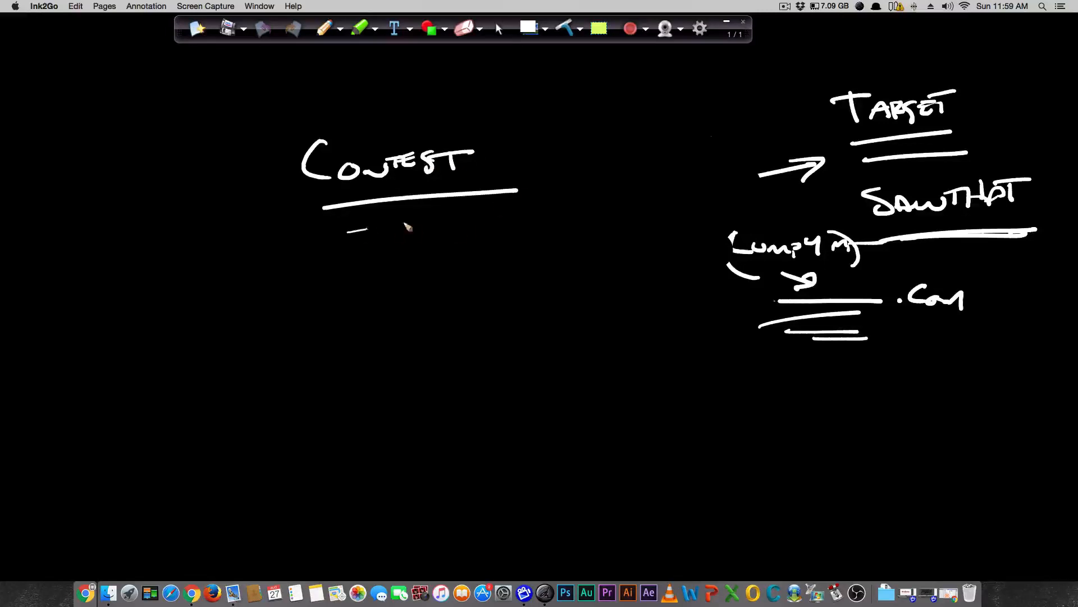
- Write a 'Contest' heading on the cleared left side with three underline strokes beneath it
left_click_drag(351, 227, 547, 241)
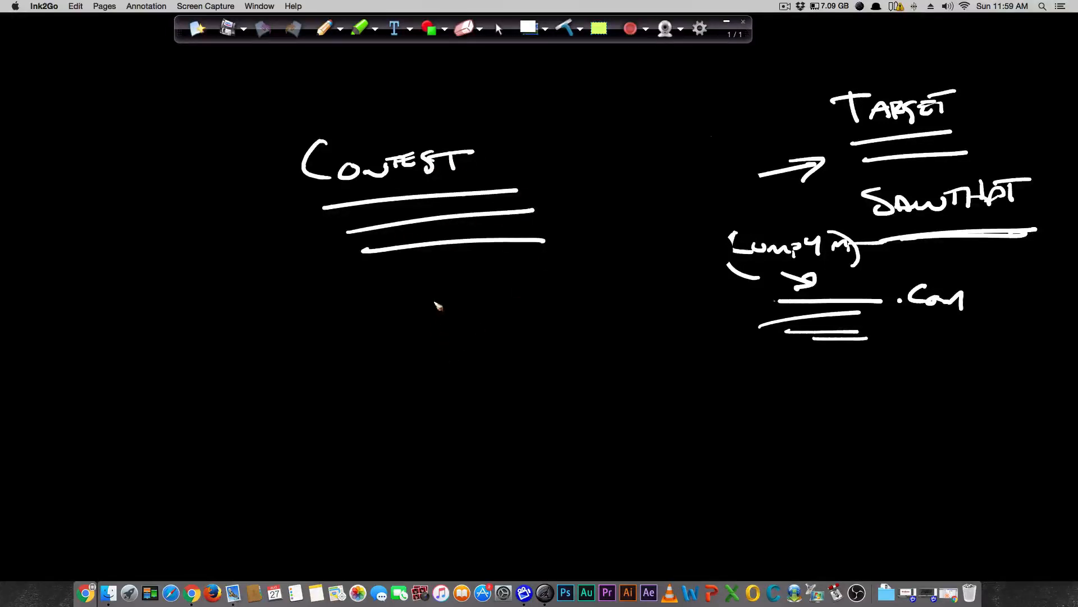
left_click(496, 28)
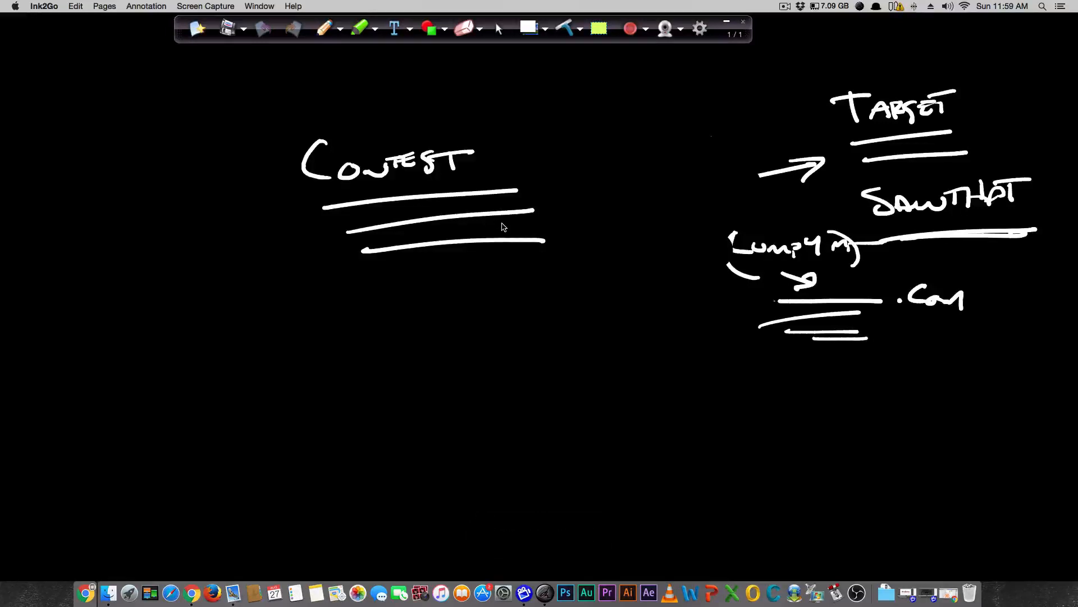
mouse_move(499, 227)
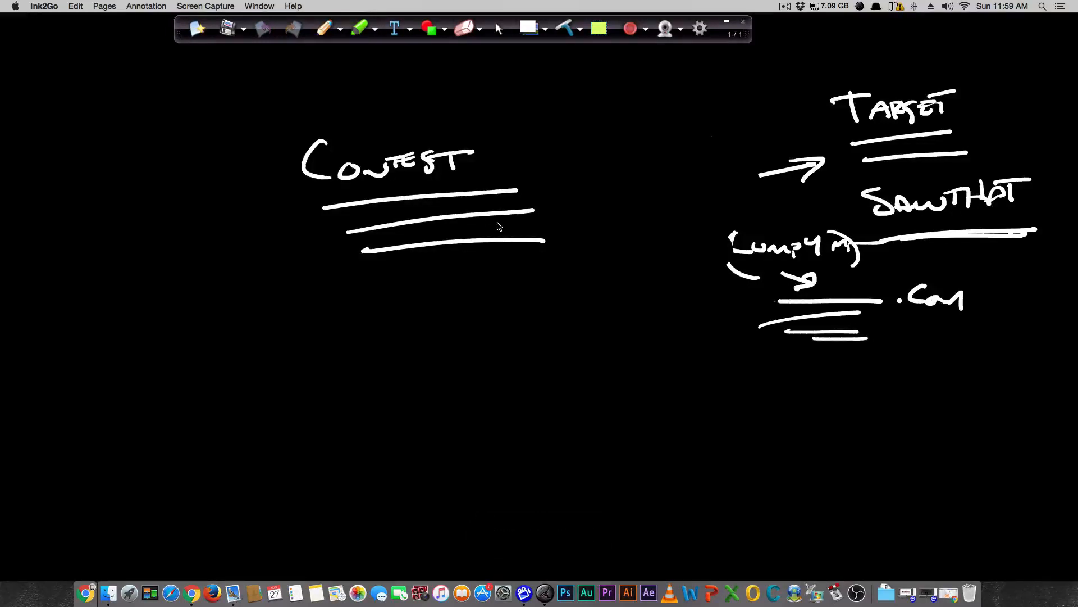
mouse_move(501, 229)
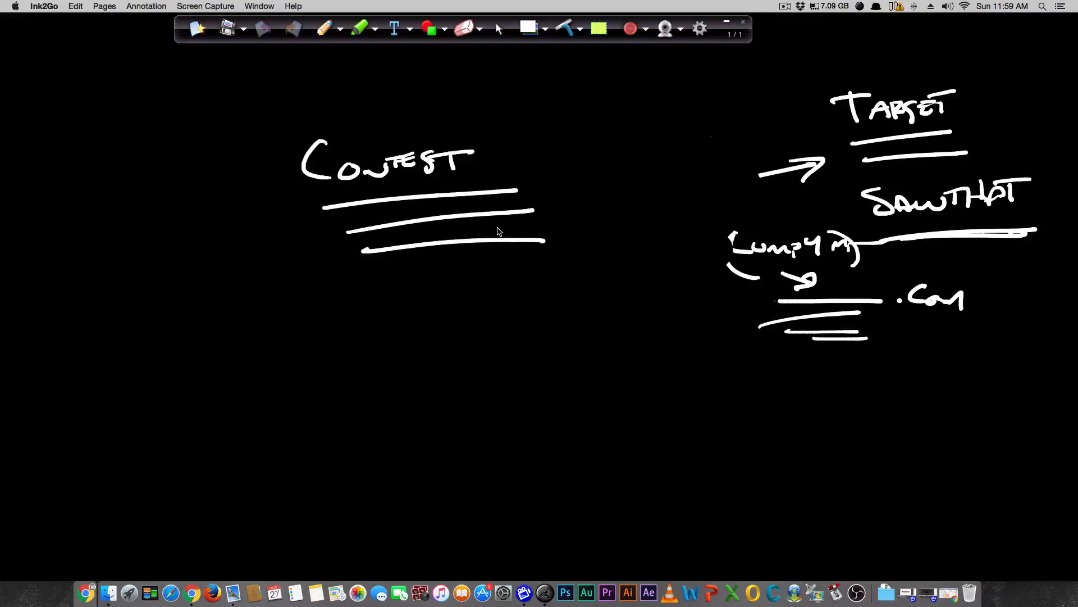
mouse_move(496, 234)
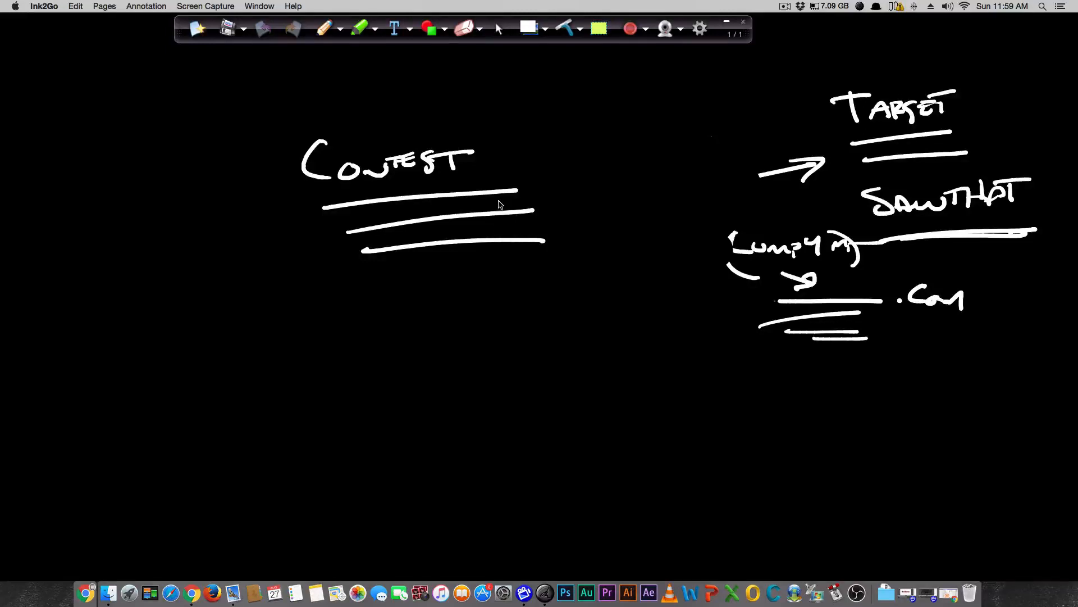
mouse_move(502, 194)
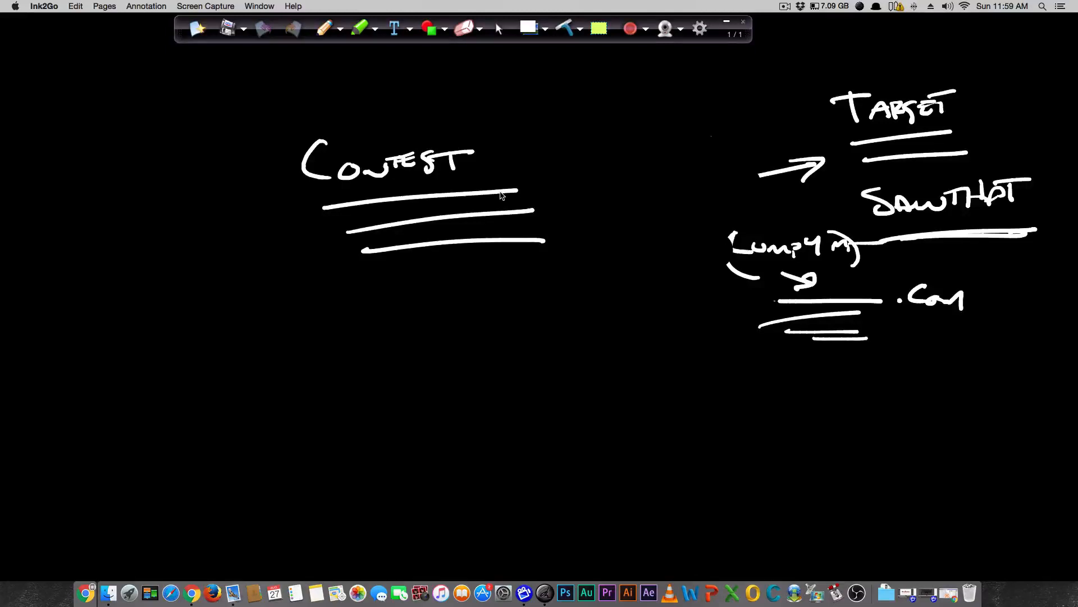